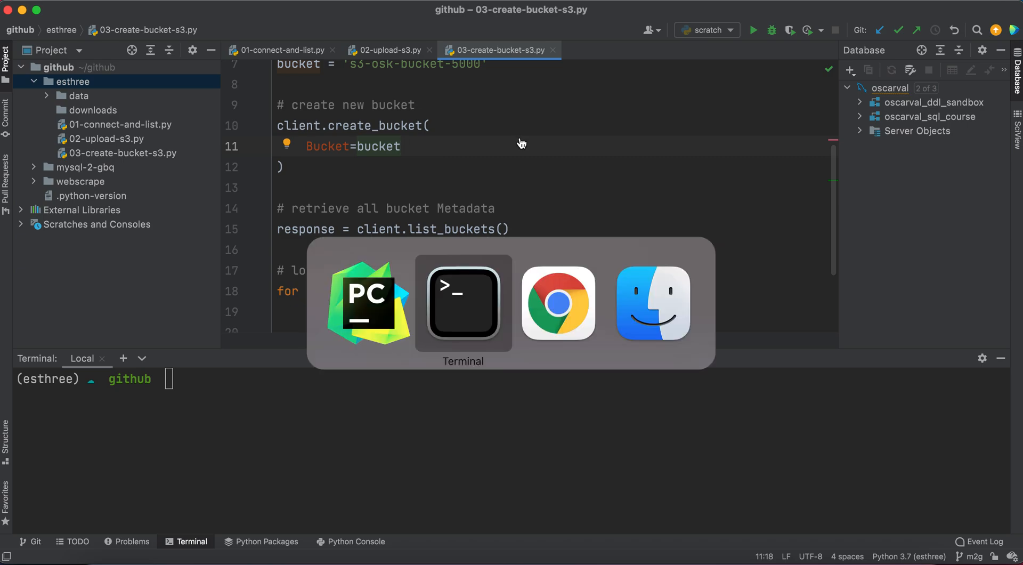
Bring Chrome forward and enter s3-osk-bucket-5000 to see its empty object list.
click(557, 302)
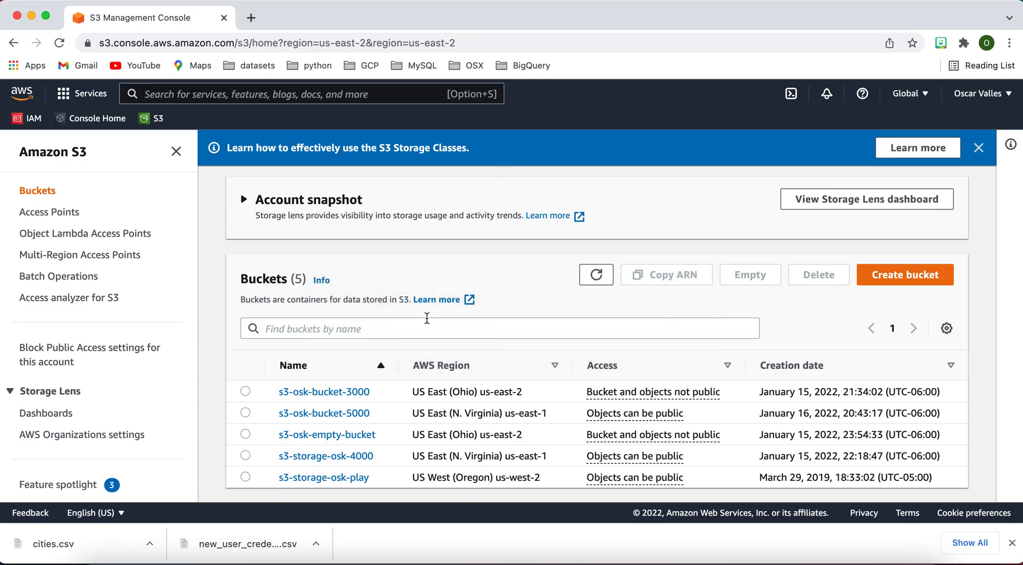
mouse_move(324, 391)
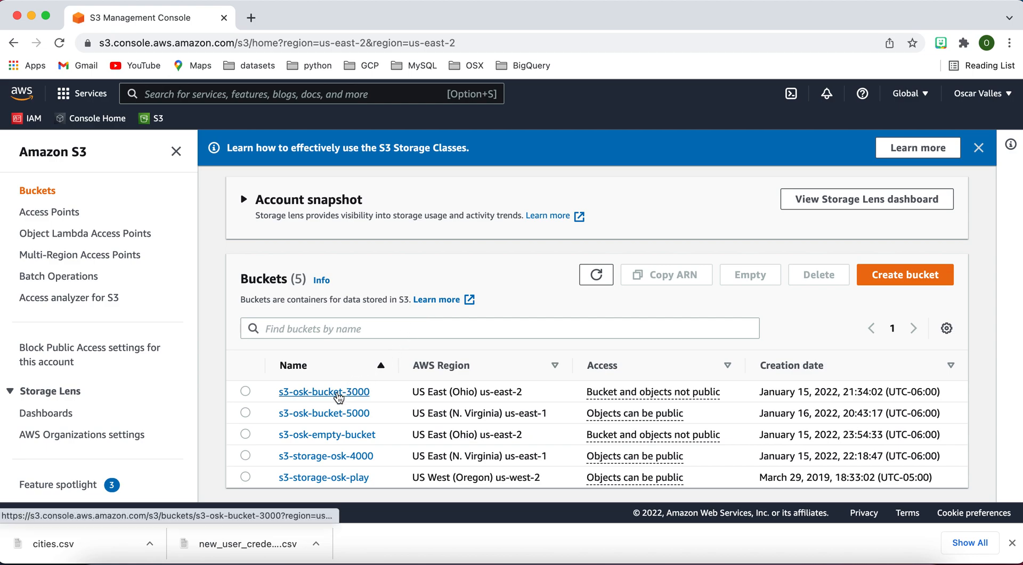
click(323, 412)
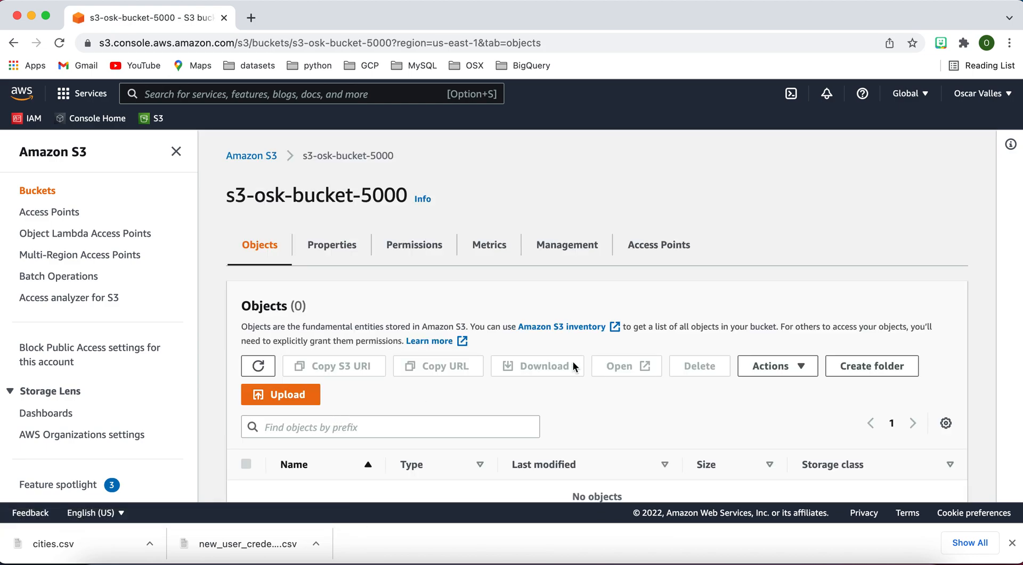
scroll(down, 3)
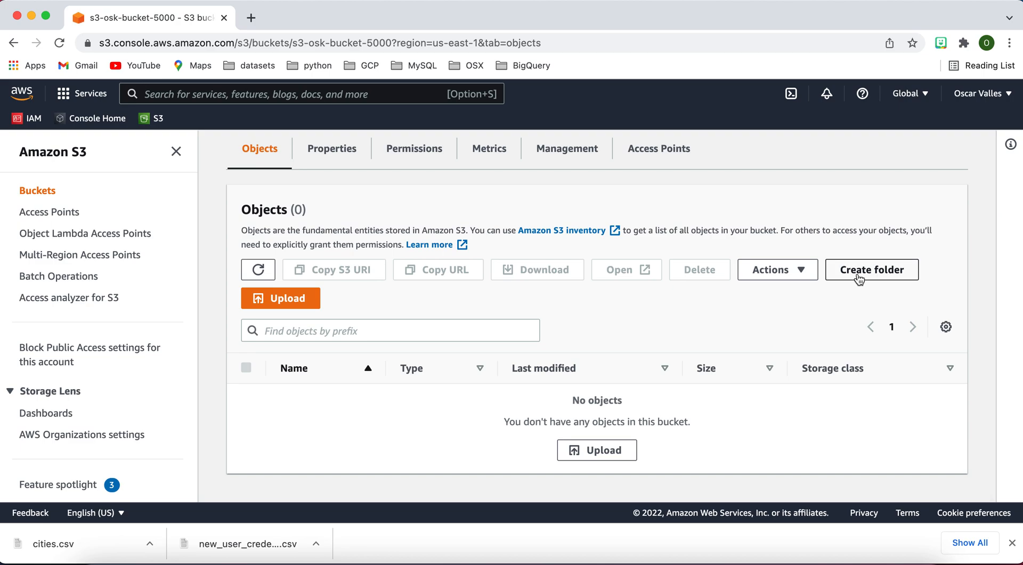
Create a folder named 'test' inside s3-osk-bucket-5000.
click(870, 270)
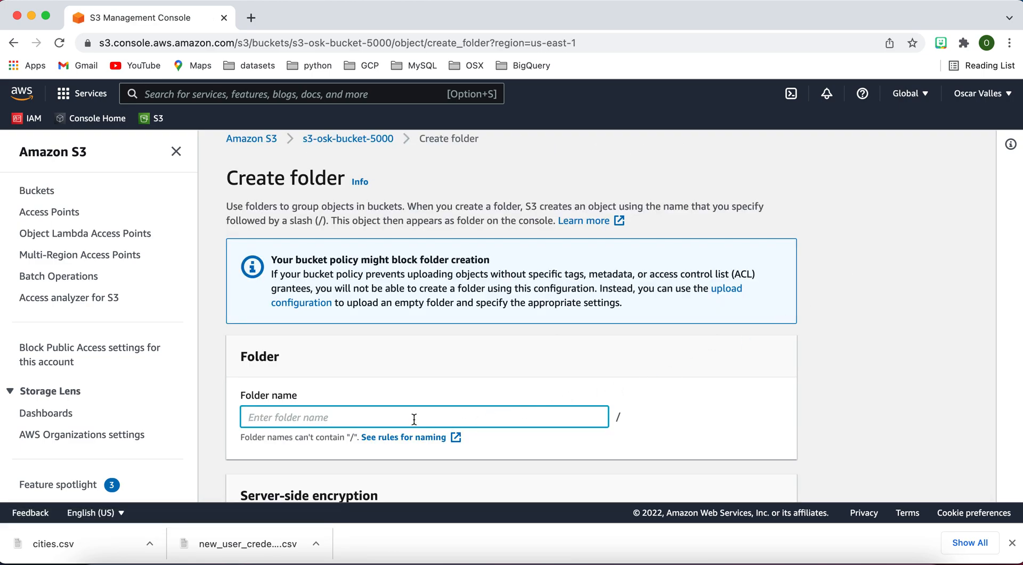
scroll(down, 3)
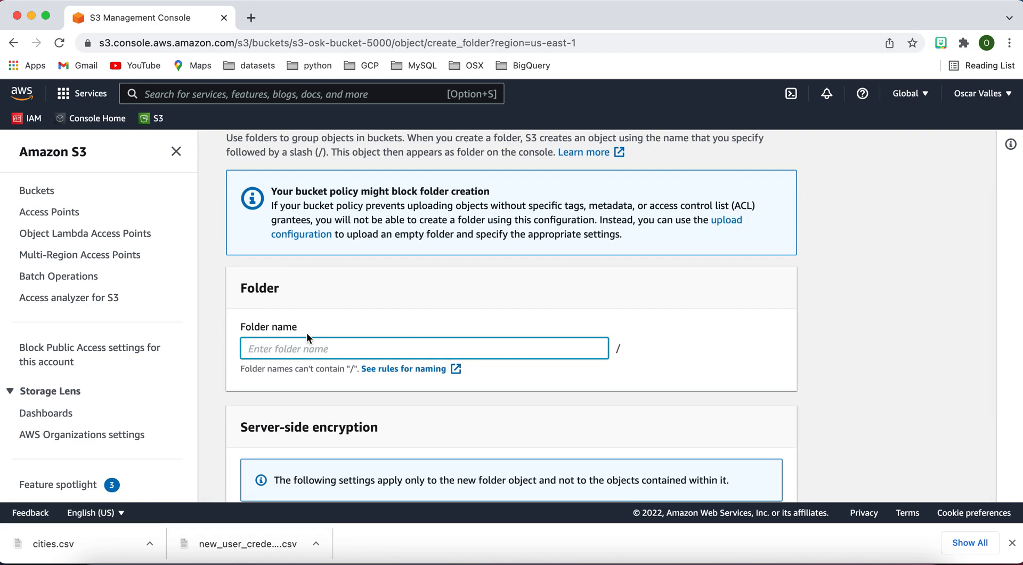
scroll(down, 3)
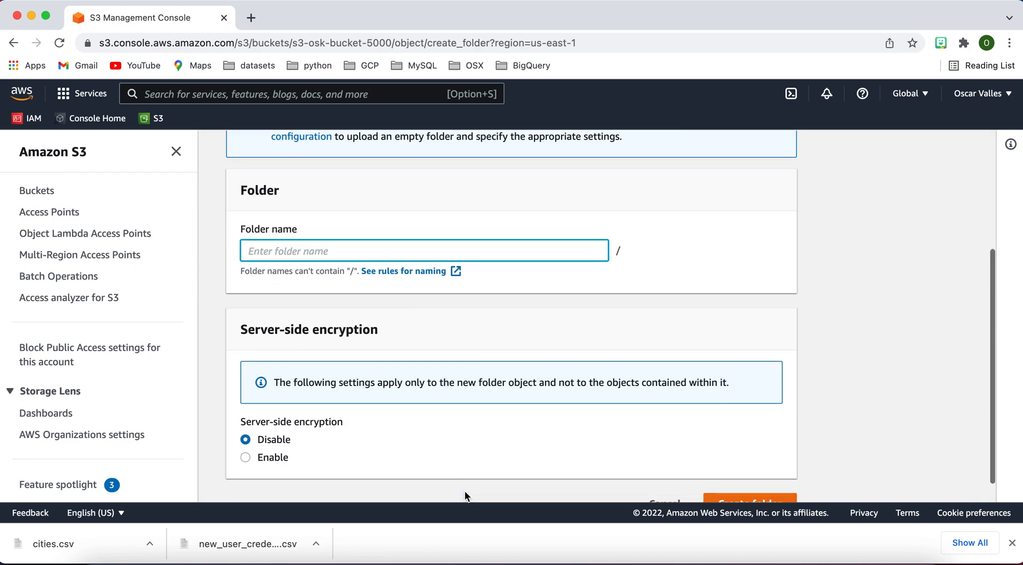
scroll(down, 3)
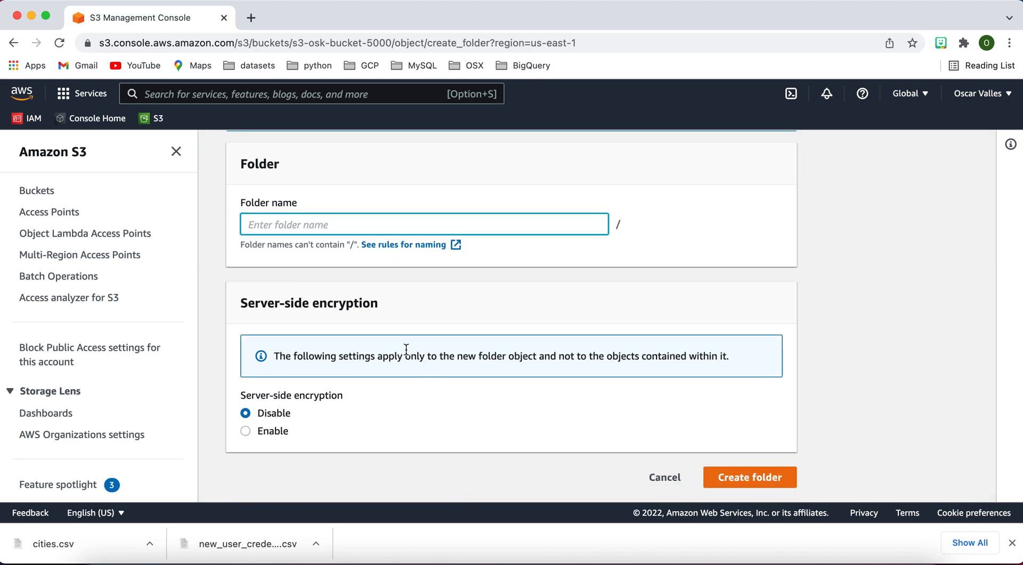
text(test)
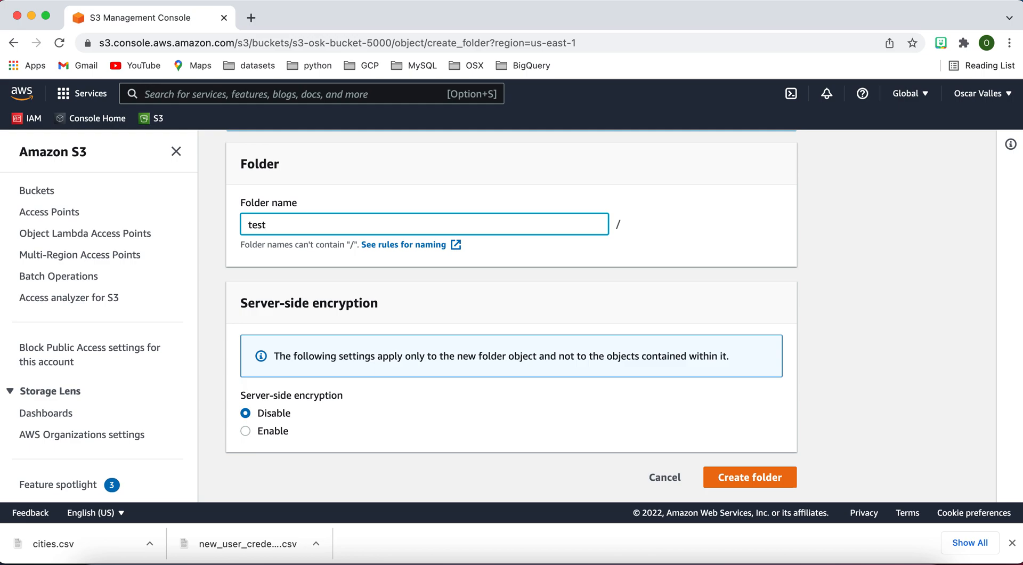
click(749, 476)
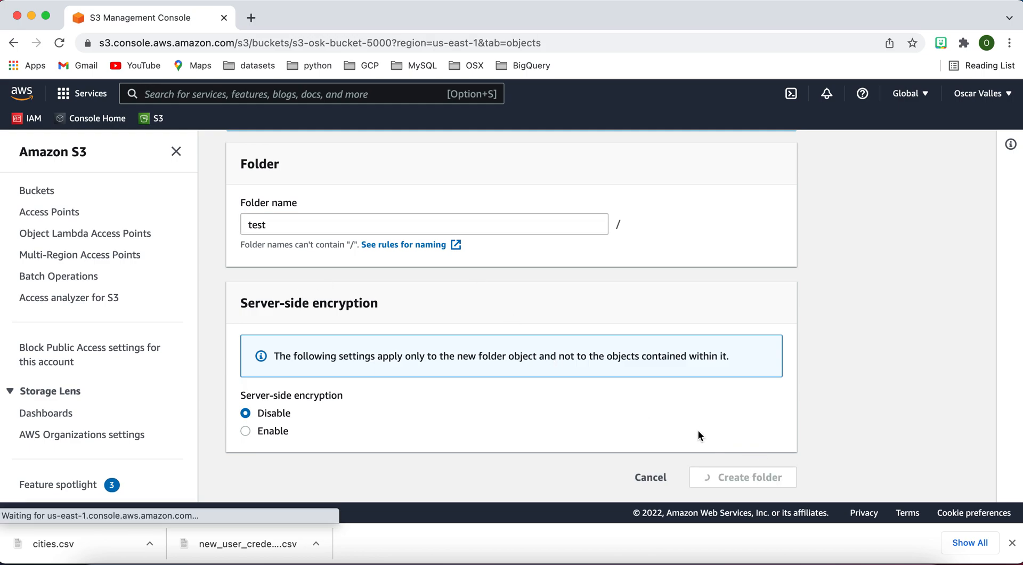
Confirm the test/ folder appeared and return to the Buckets list via the Amazon S3 breadcrumb.
click(742, 476)
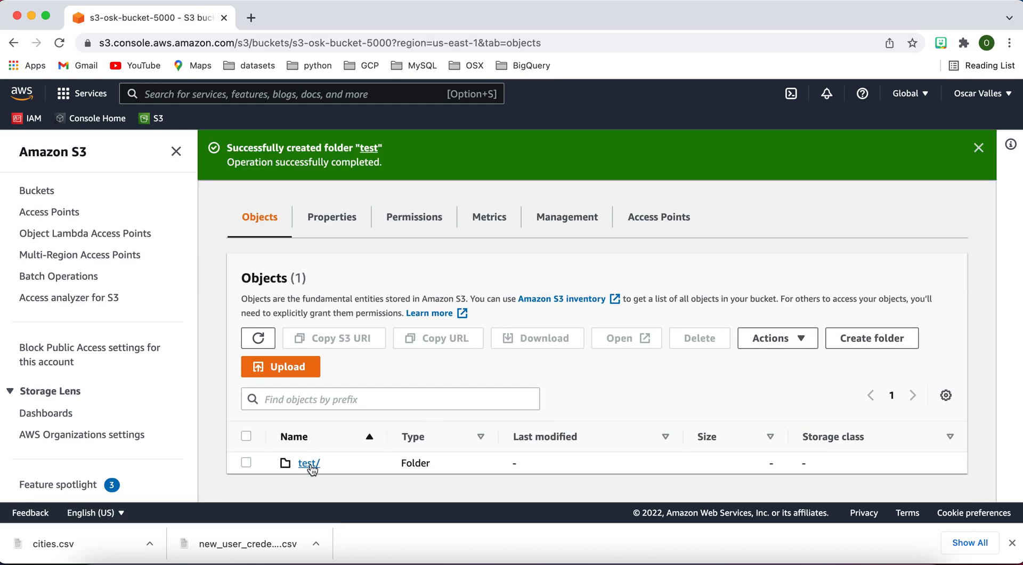
mouse_move(359, 482)
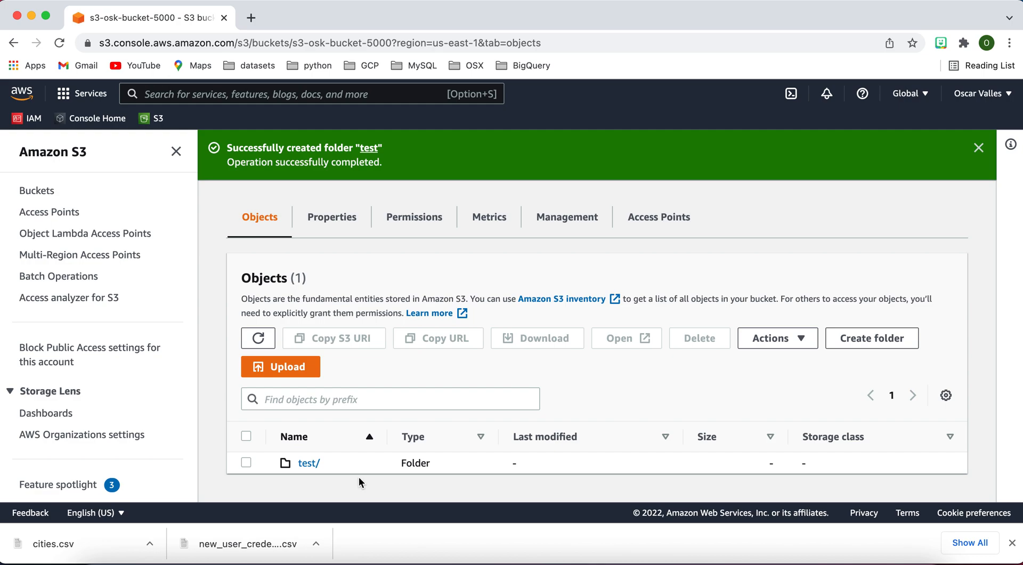
scroll(up, 3)
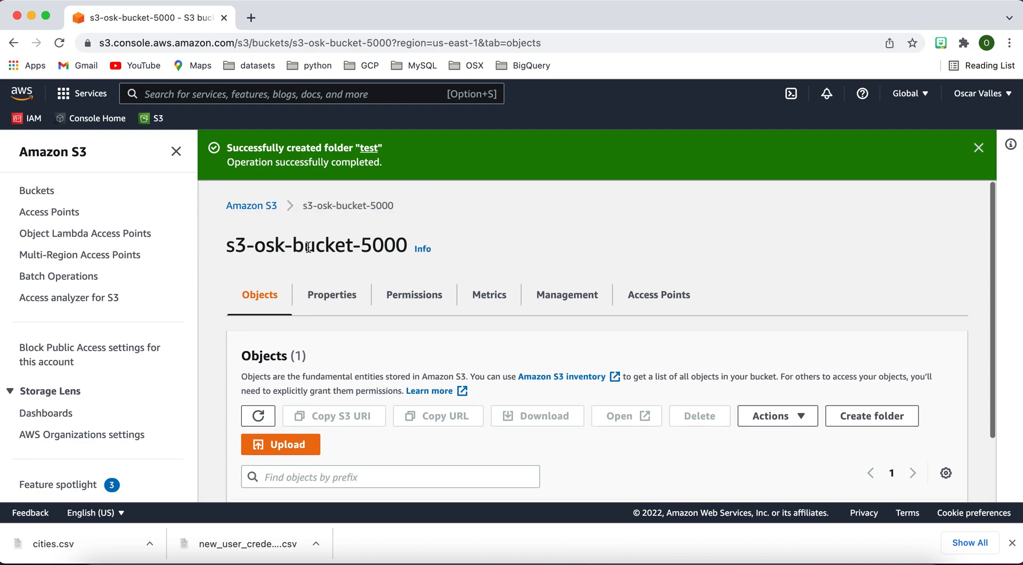
click(36, 189)
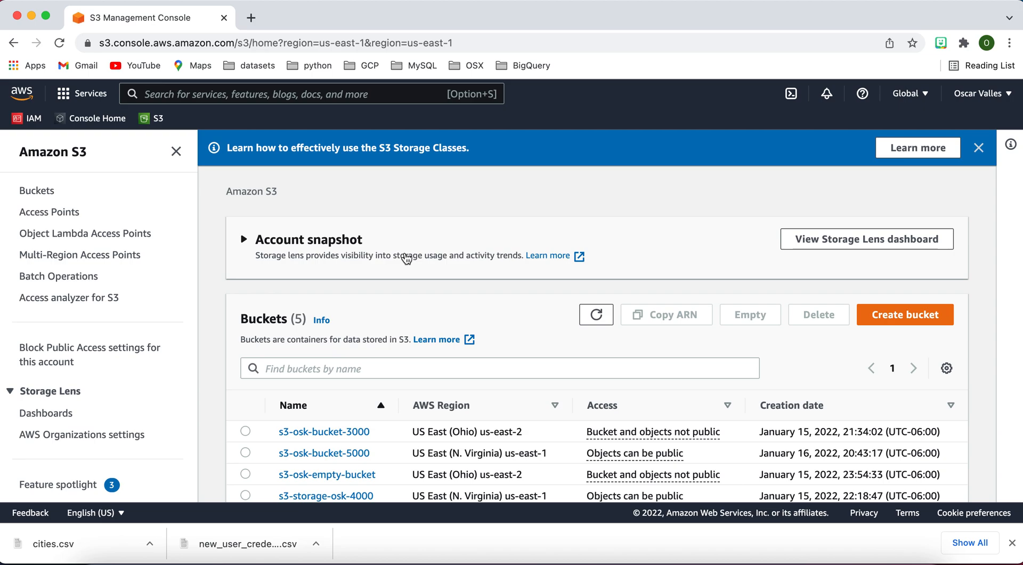
mouse_move(324, 431)
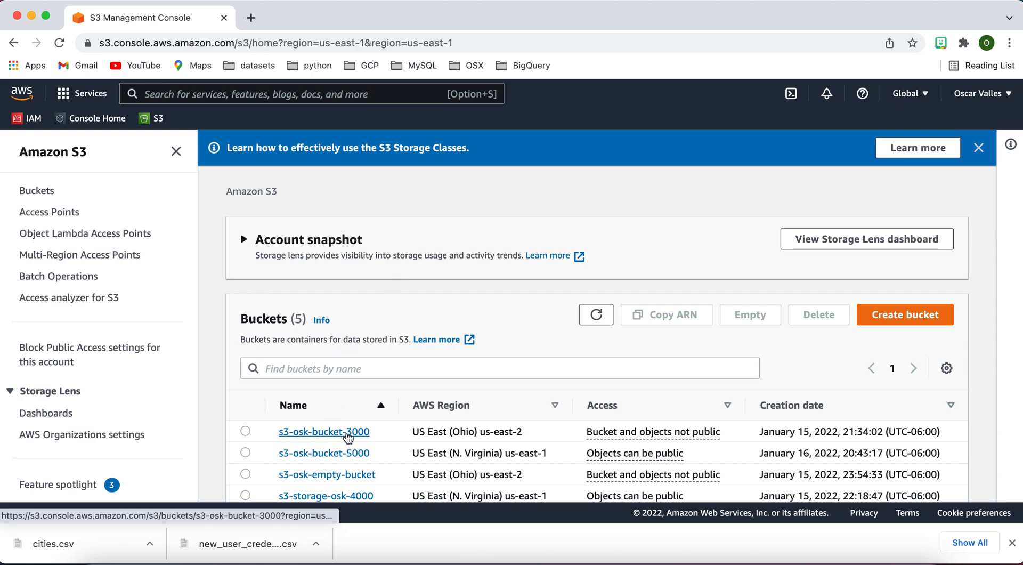
Inspect s3-osk-bucket-3000's single object profiles_007.csv, then go back to Buckets.
click(323, 431)
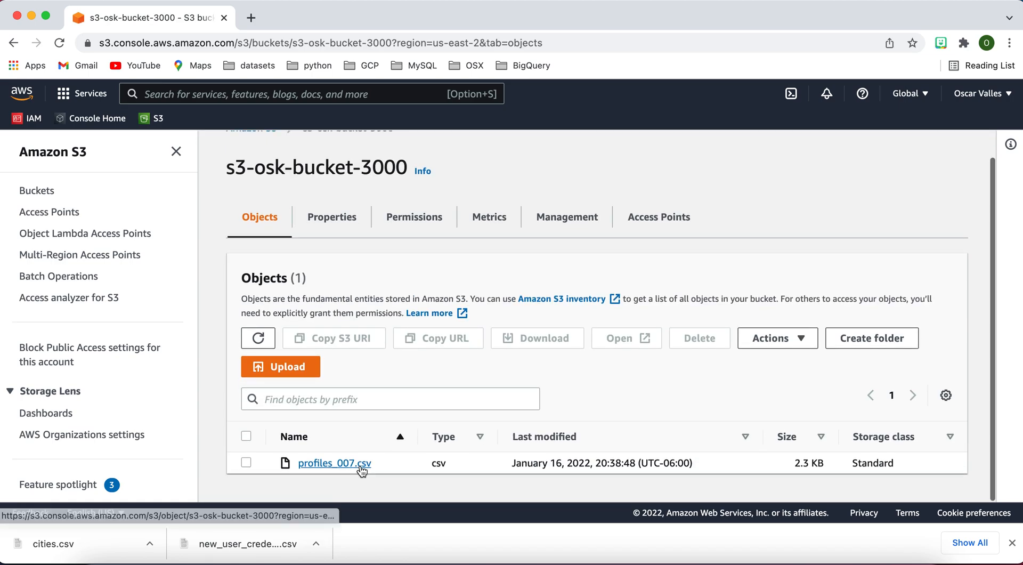
mouse_move(146, 192)
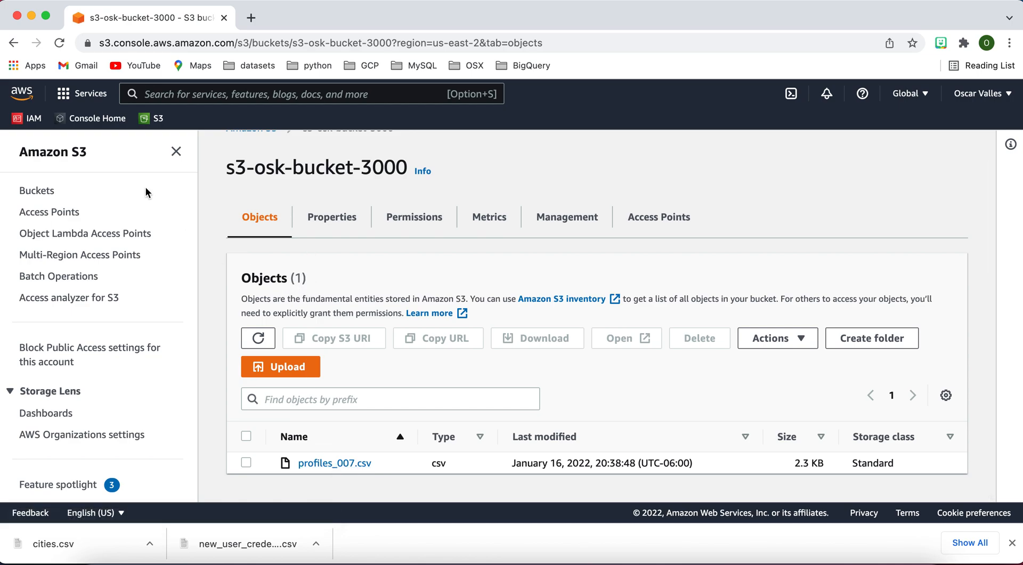
click(36, 189)
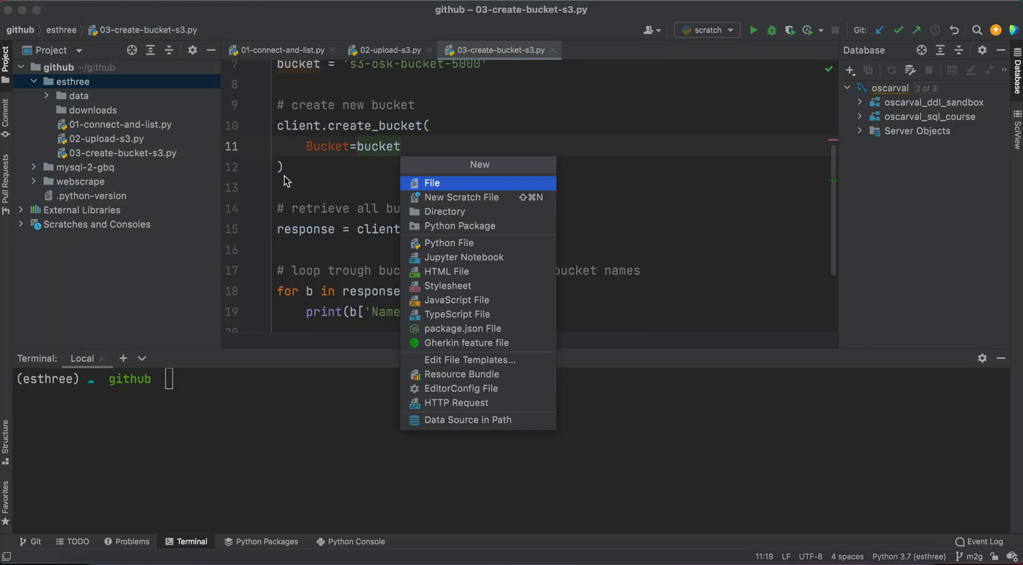
mouse_move(504, 243)
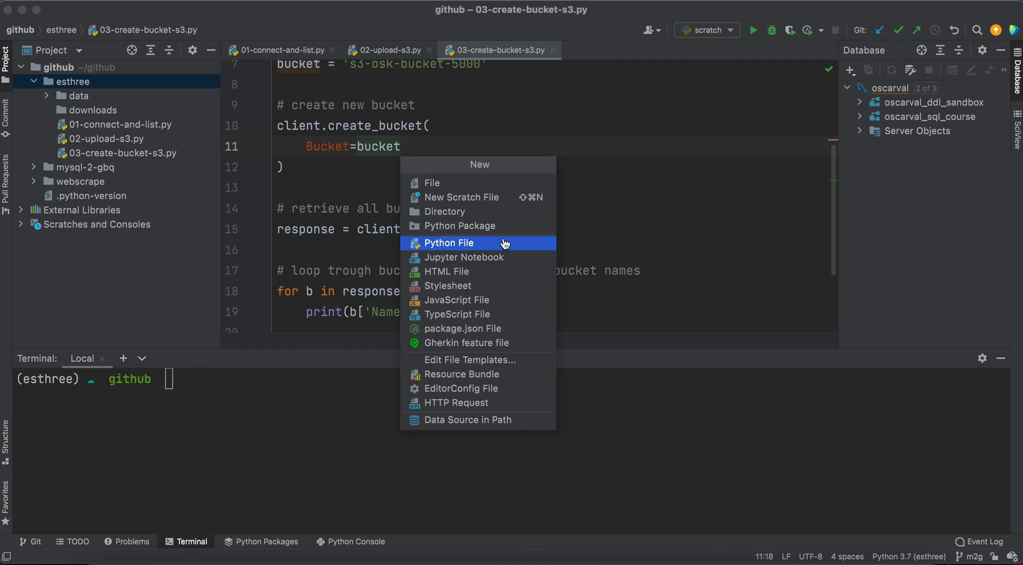
Create a new Python file named 04-create-subfolder.py in the esthree project.
click(449, 243)
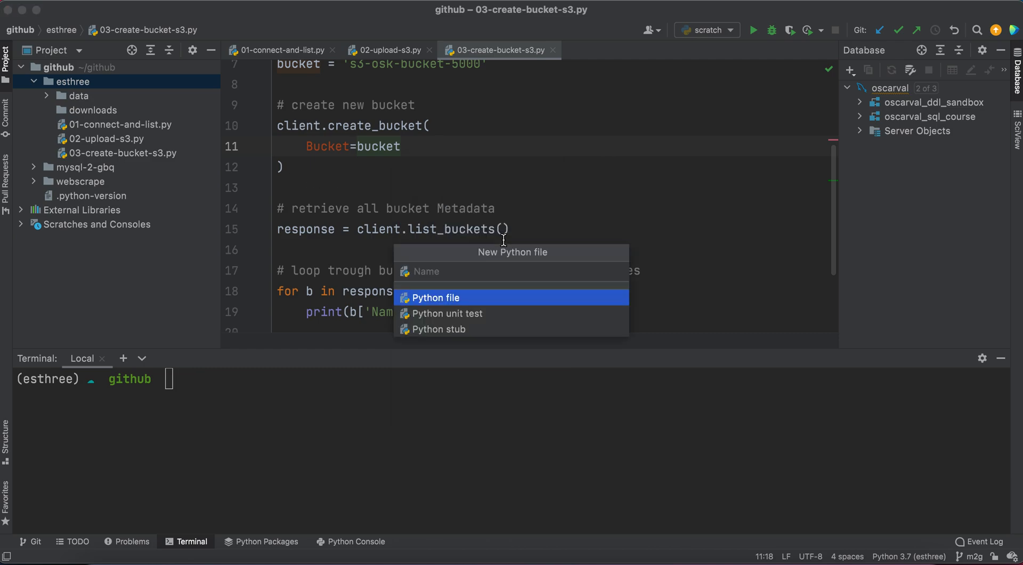
text(04-create-s)
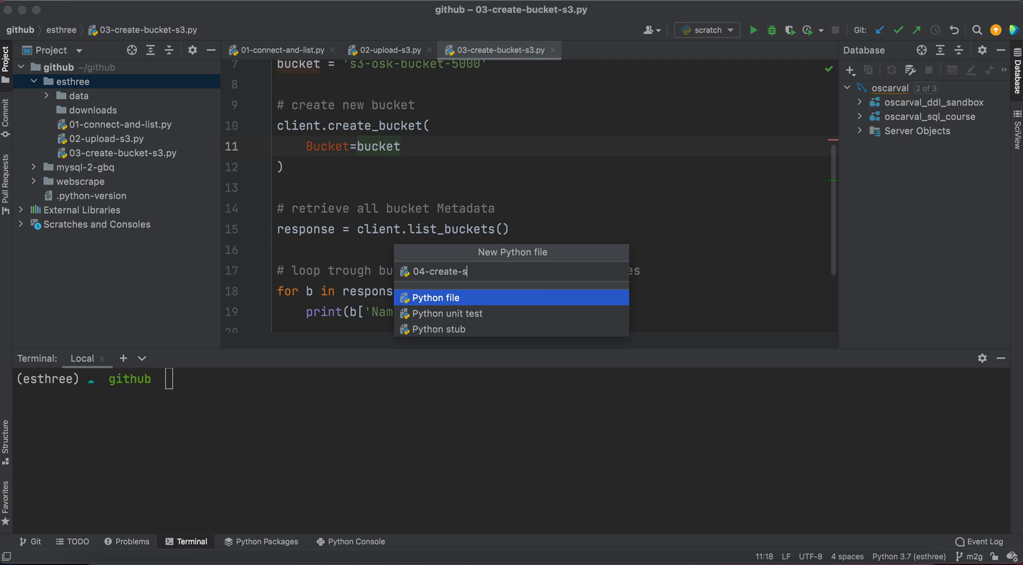
text(ubfolder.p)
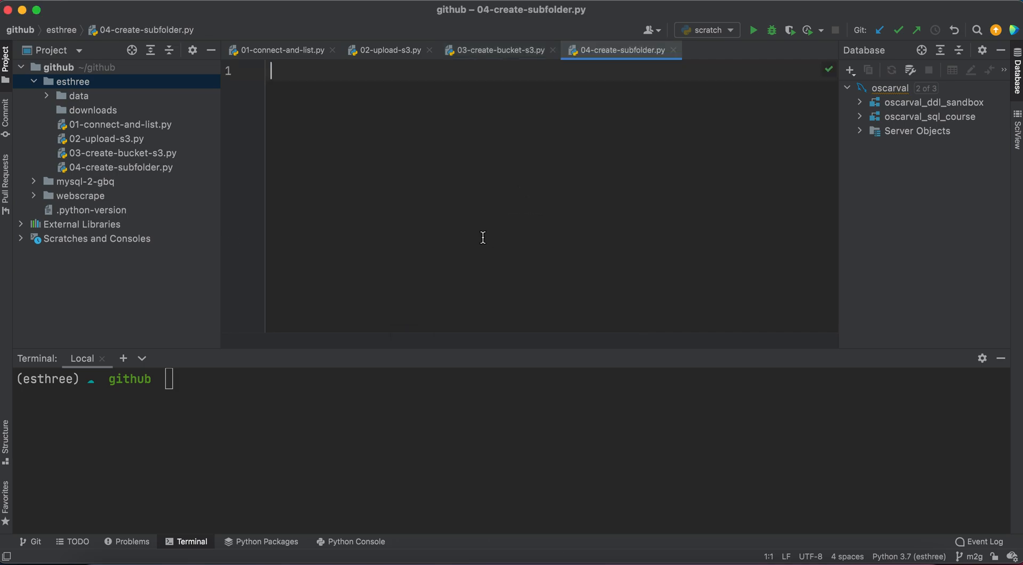
Import boto3 and create an S3 client with client = boto3.client('s3') under a '# client instance' comment.
text(import b)
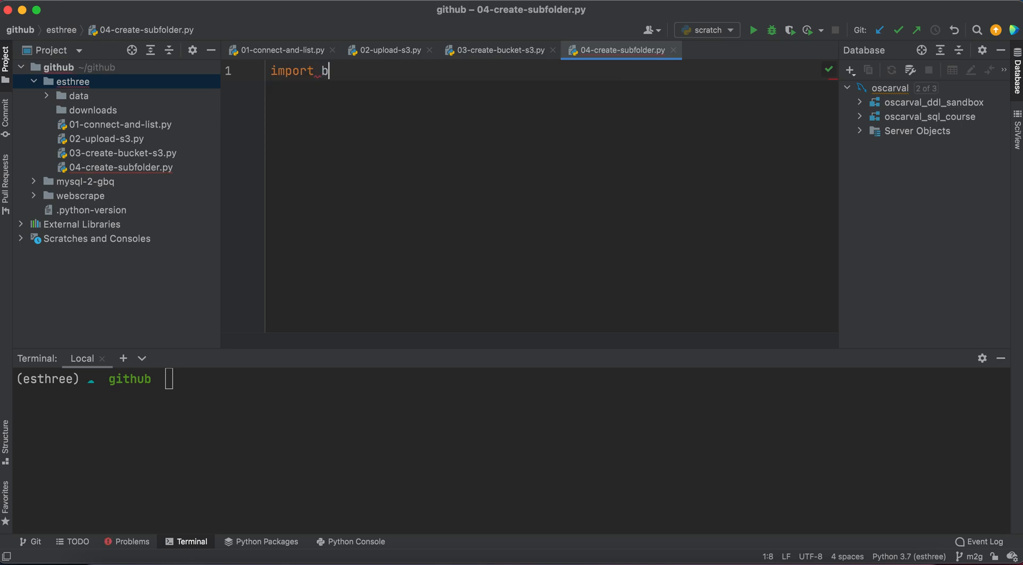
text(oto3)
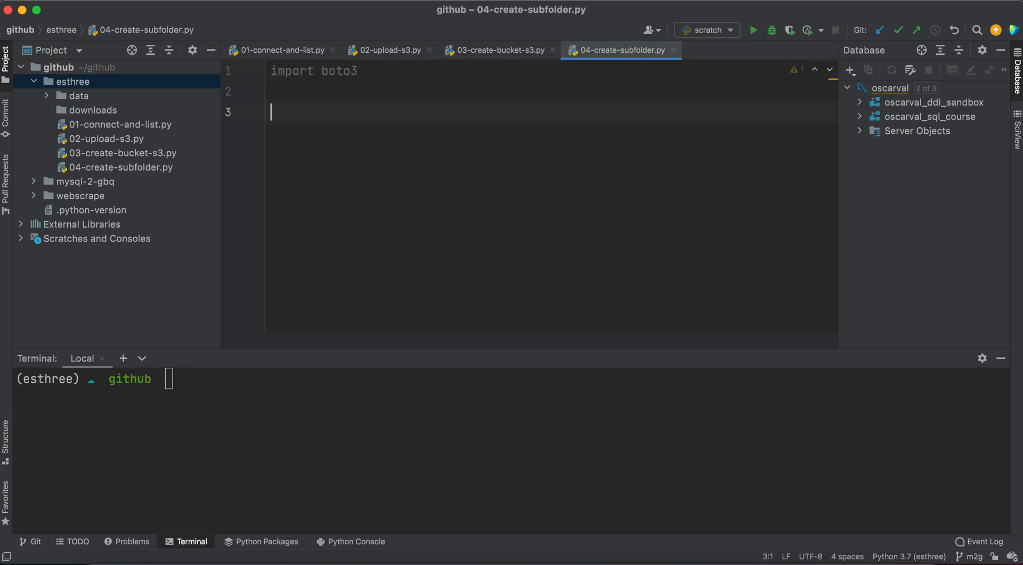
text(#)
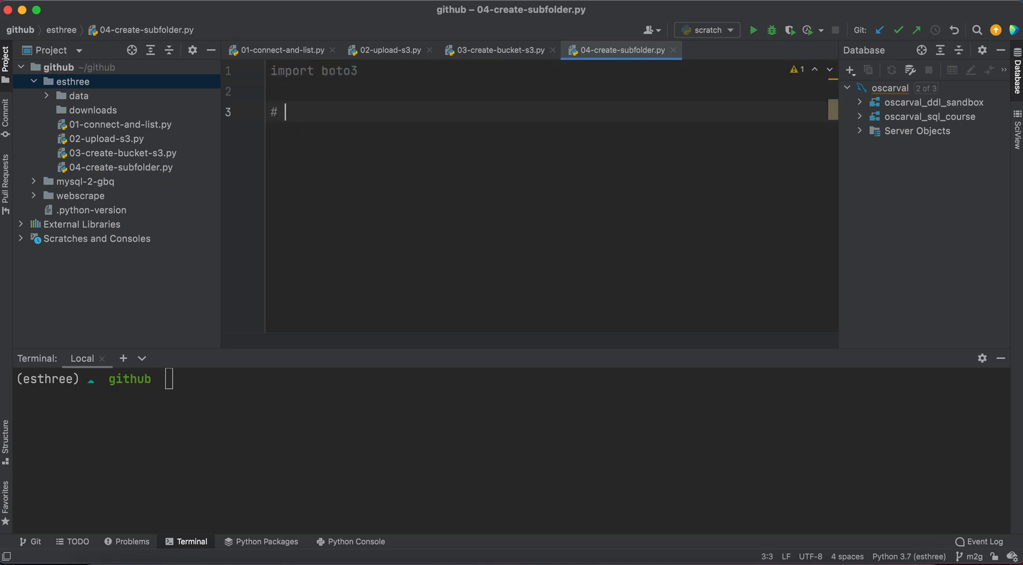
text(instance)
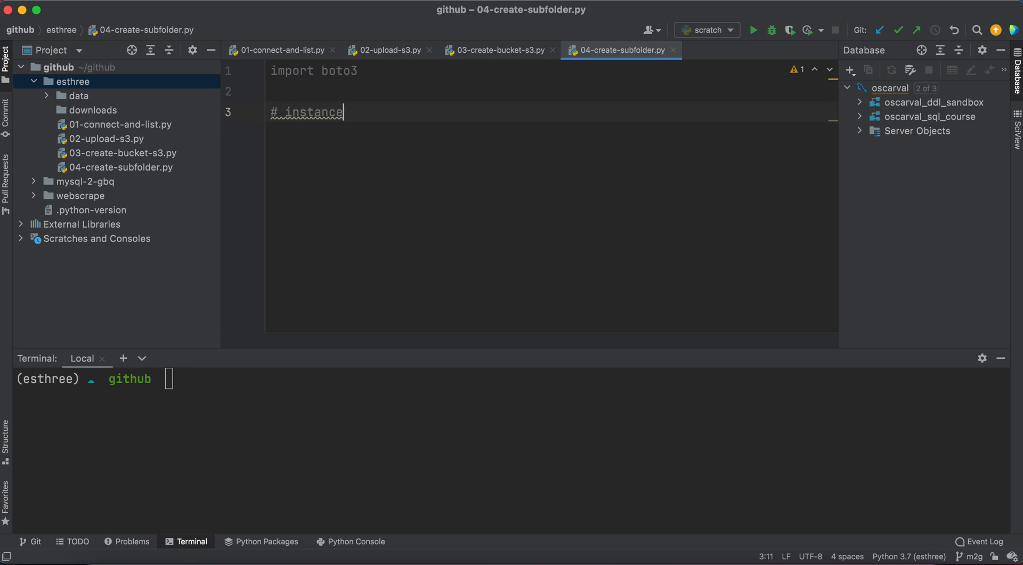
key(backspace)
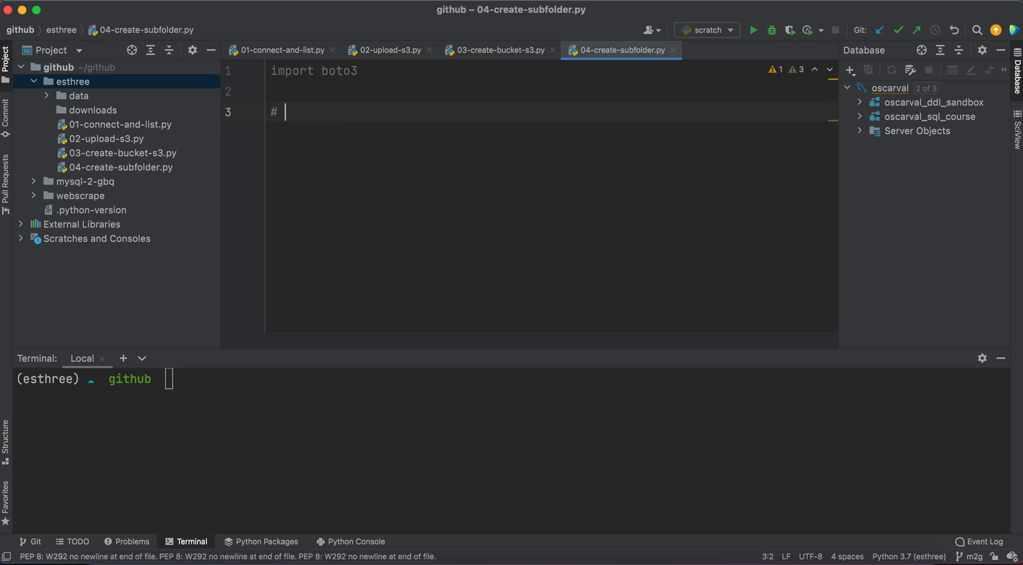
text(client instance)
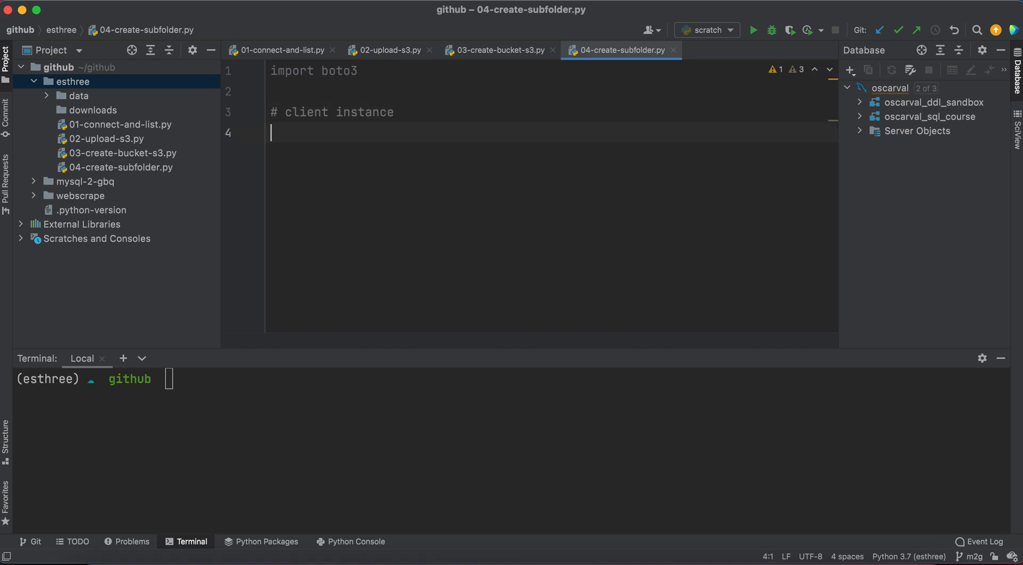
text(client =)
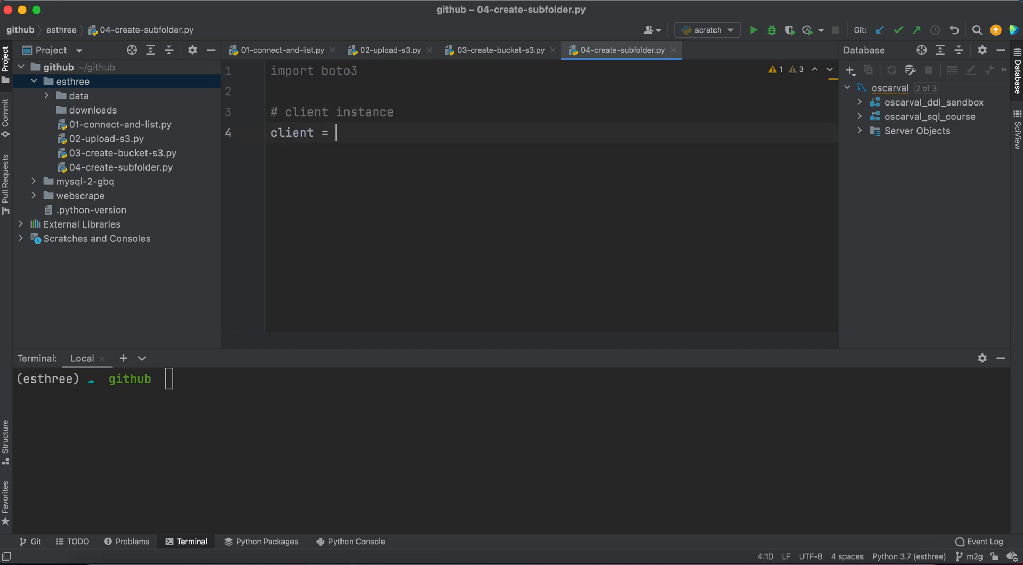
text(boto3.)
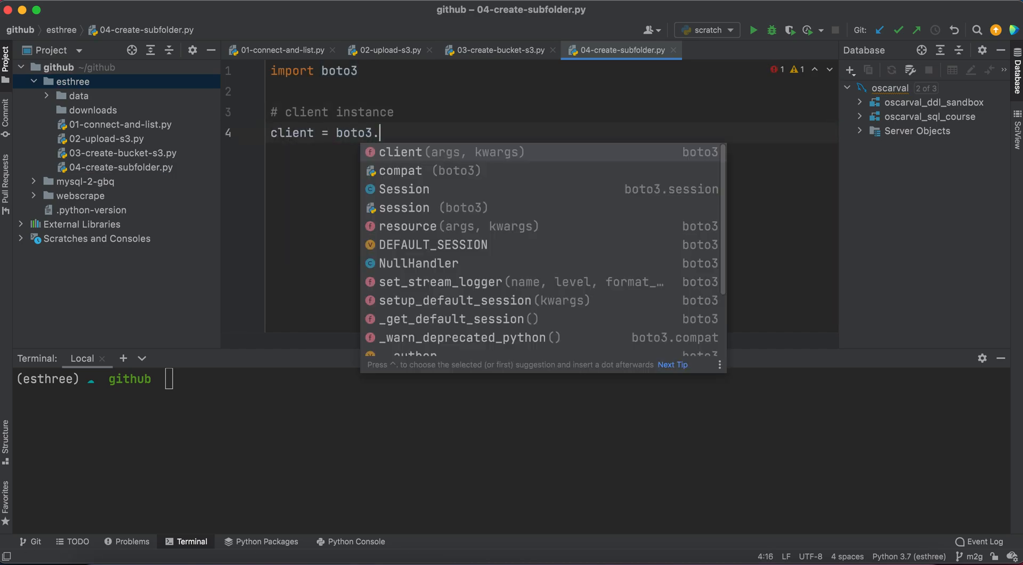
text(client('s)
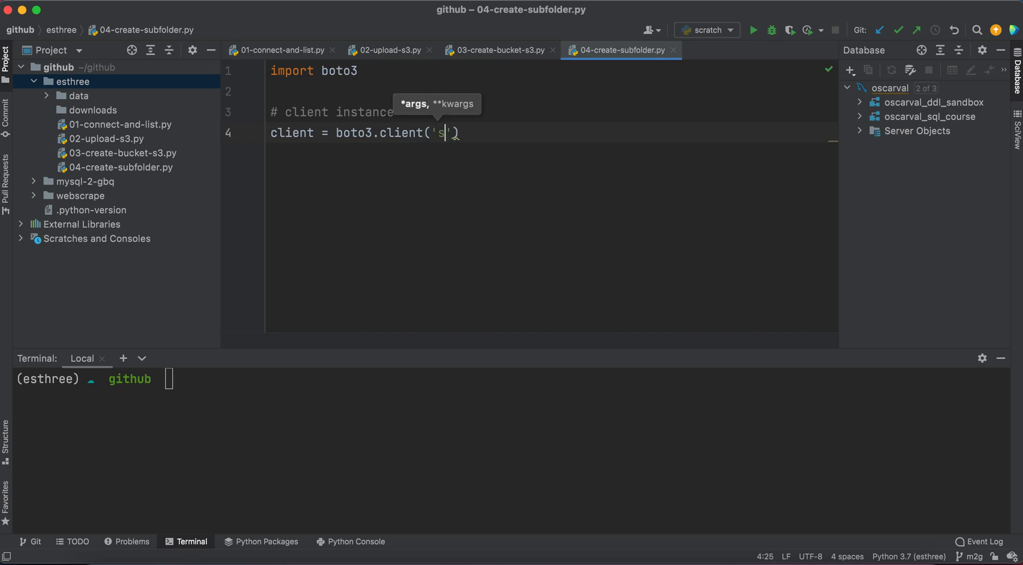
text(3)
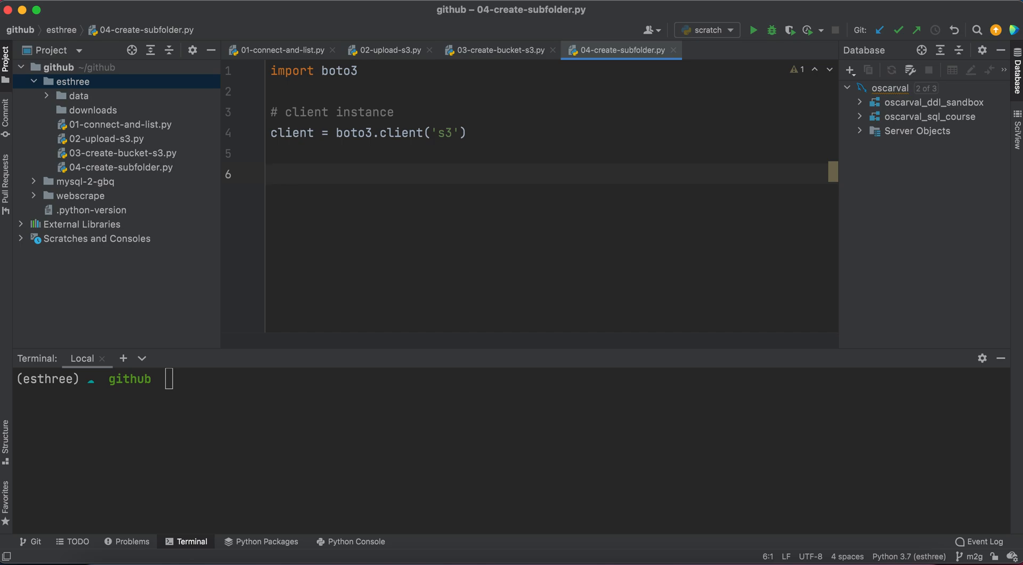
Under a '# variables' comment, define target_bucket = 's3-osk-bucket-3000'.
text(# variables)
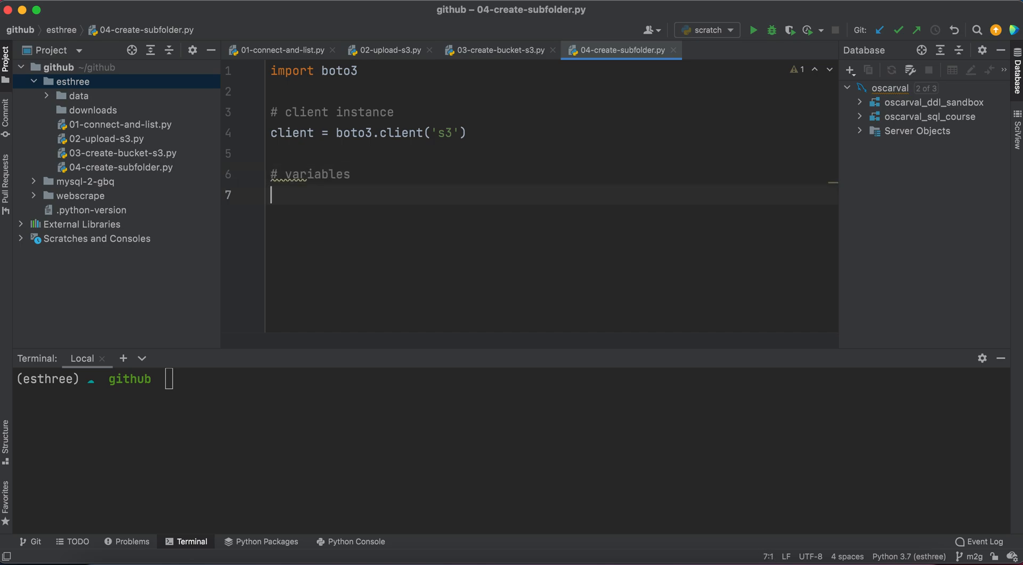
text(target)
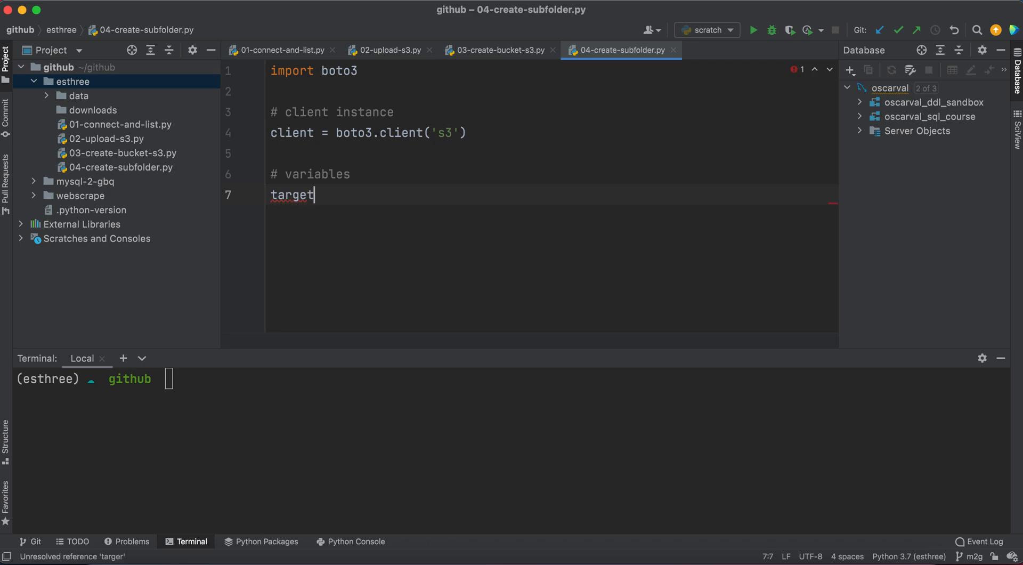
text(_bucker)
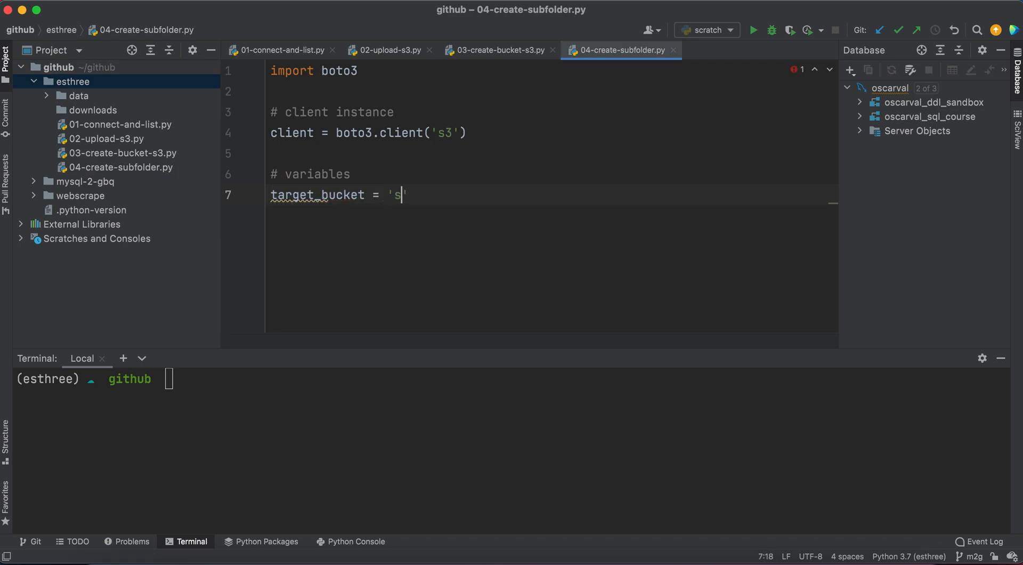
text(3-osk-)
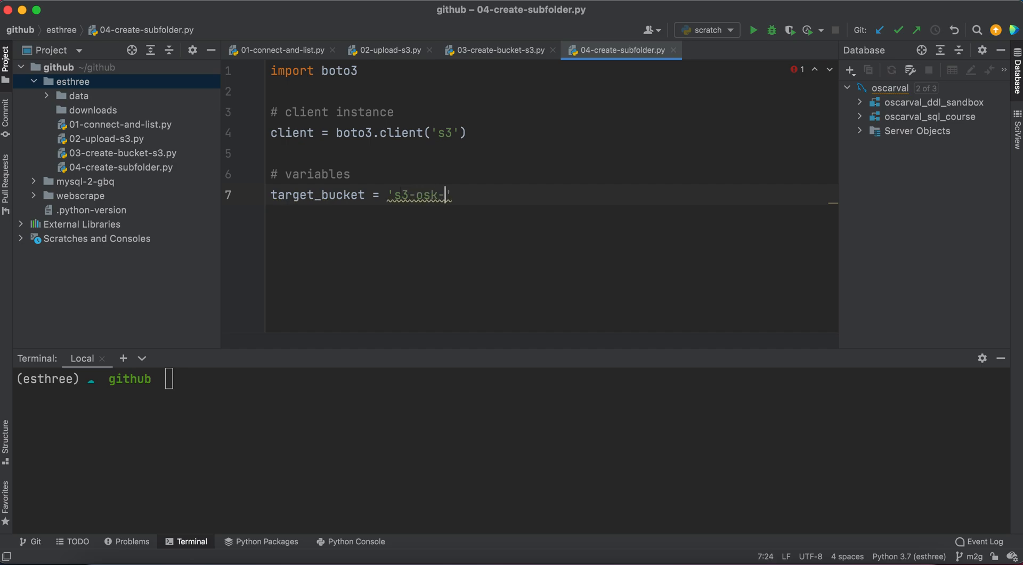
text(bucket-)
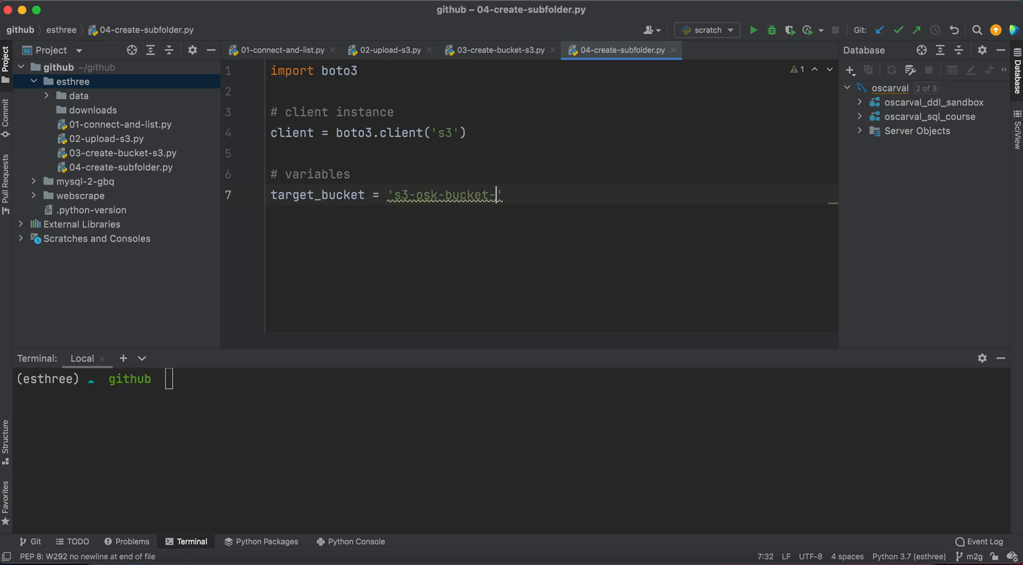
text(3000)
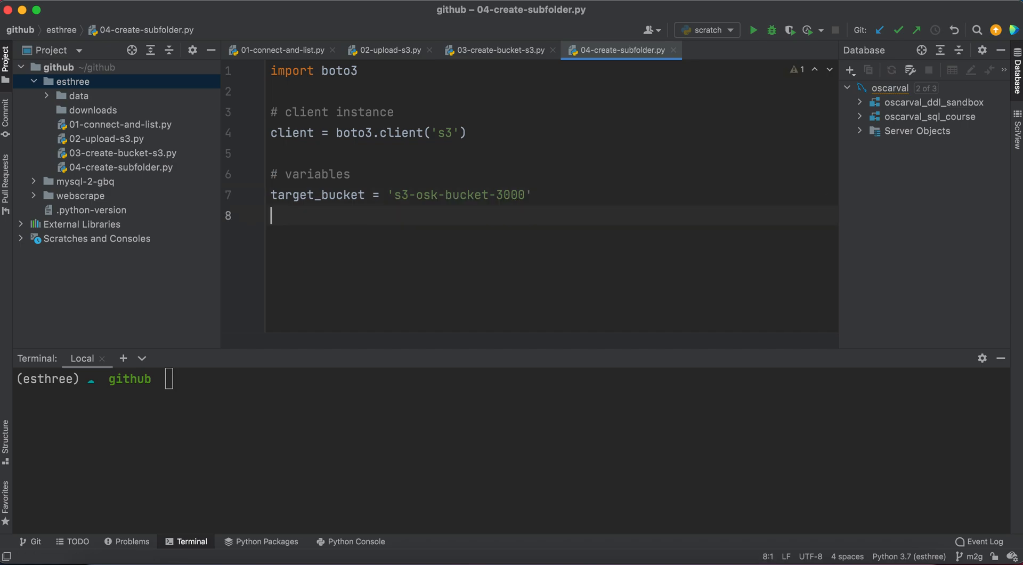
Define subfolder_01 = 'example/' and subfolder_02 = 'test_folder/'.
text(subfolder)
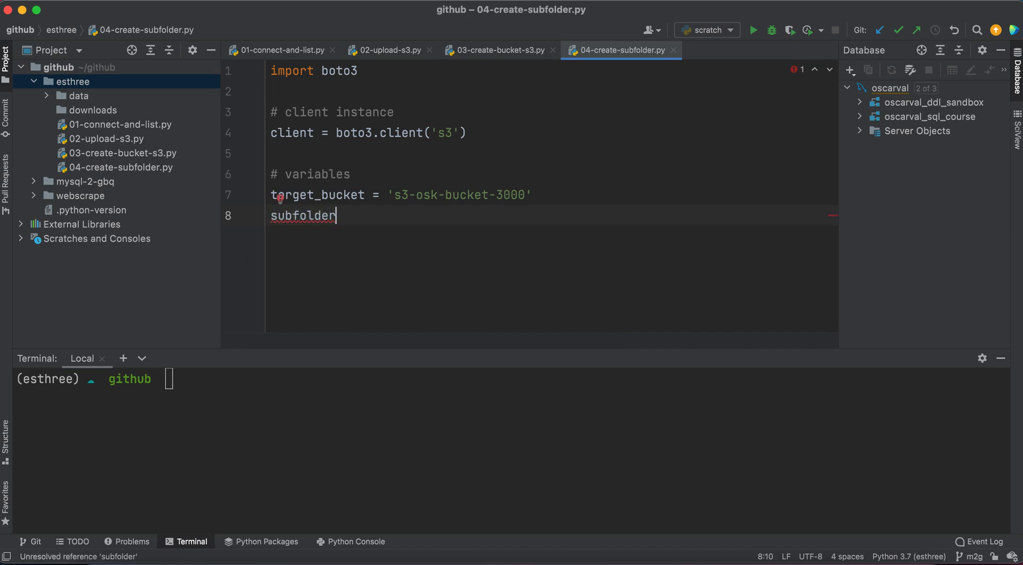
text(_01 =)
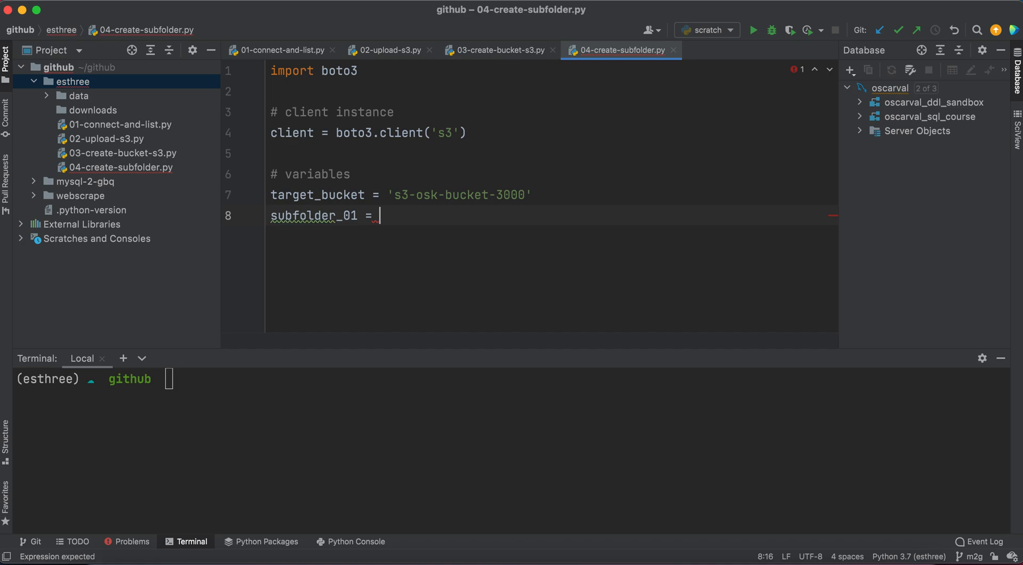
text(example/)
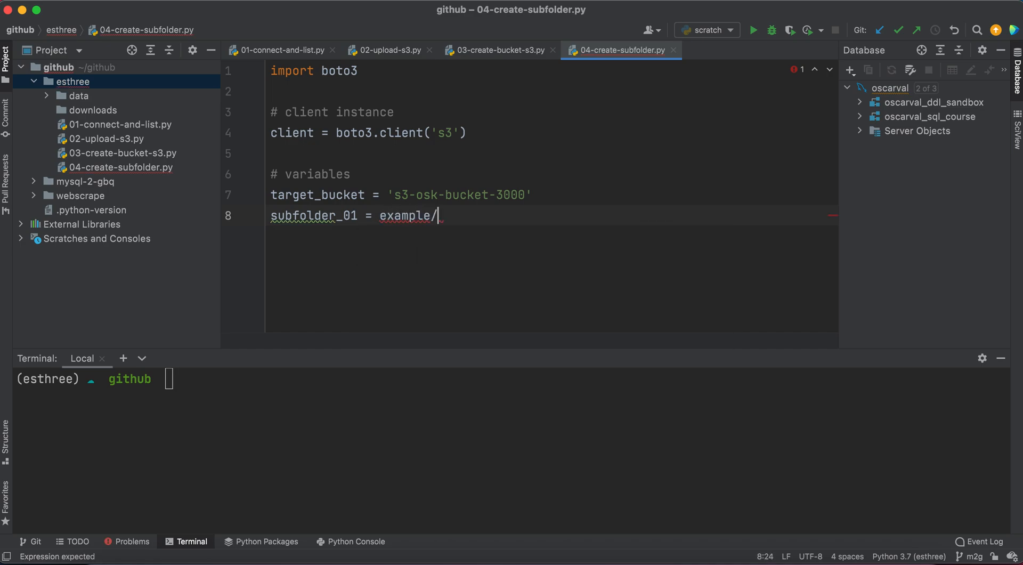
double_click(408, 215)
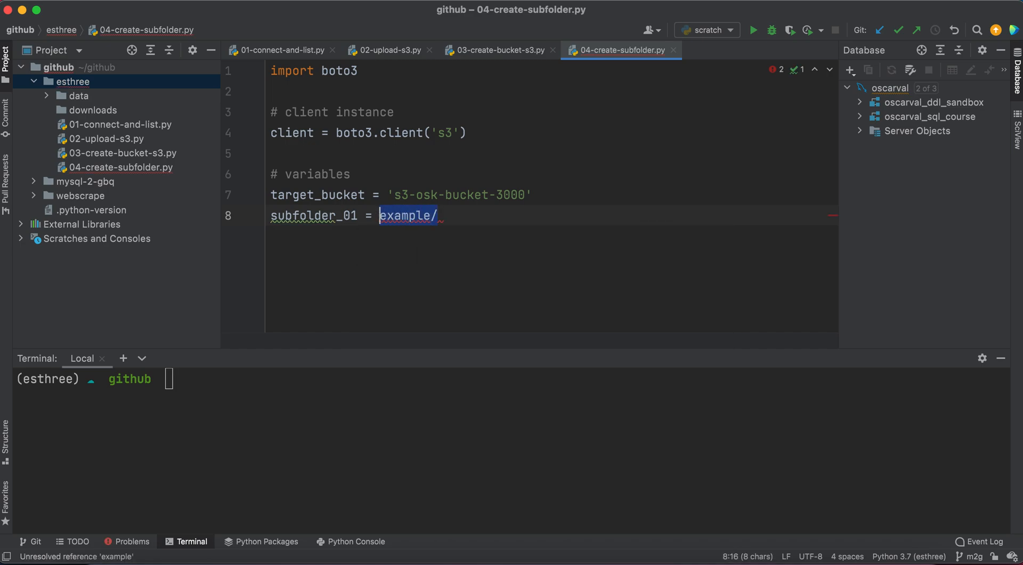
text(')
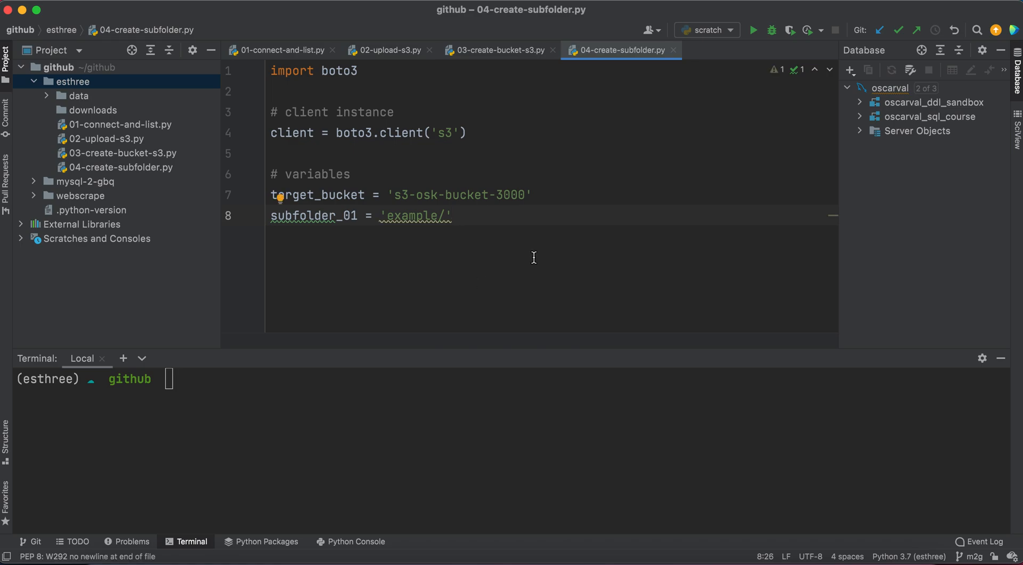
mouse_move(467, 216)
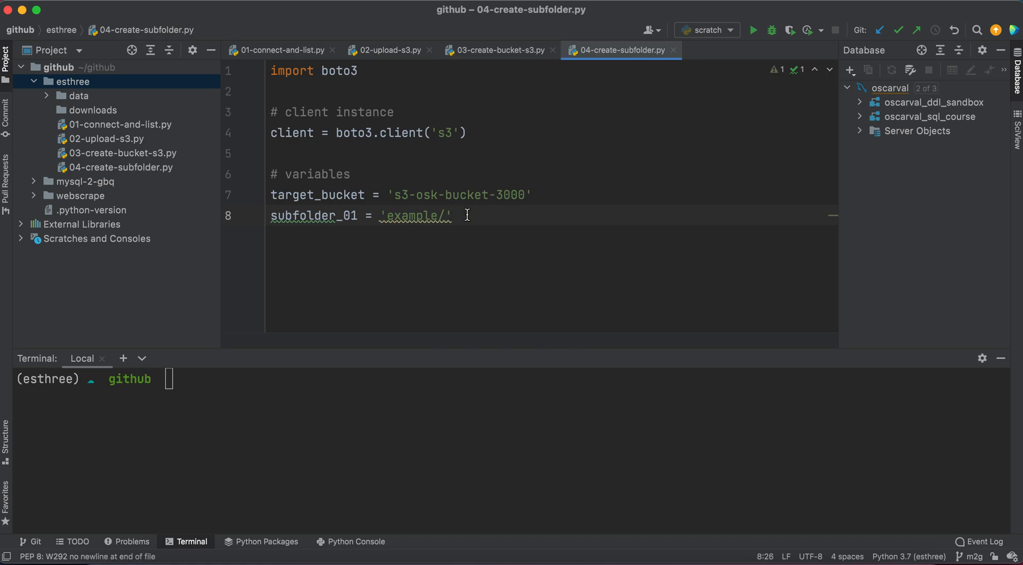
key(Return)
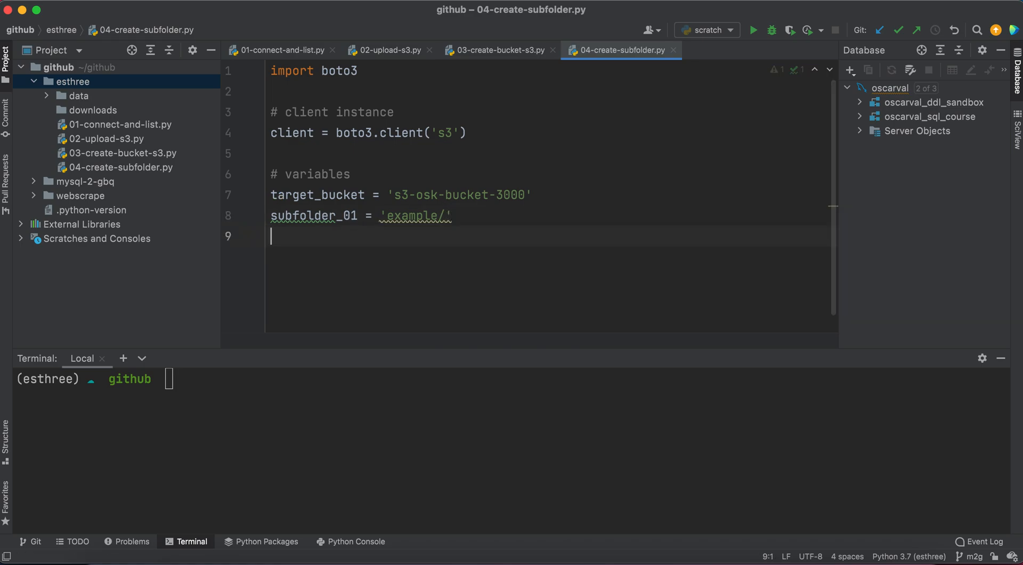
text(subfolder_01)
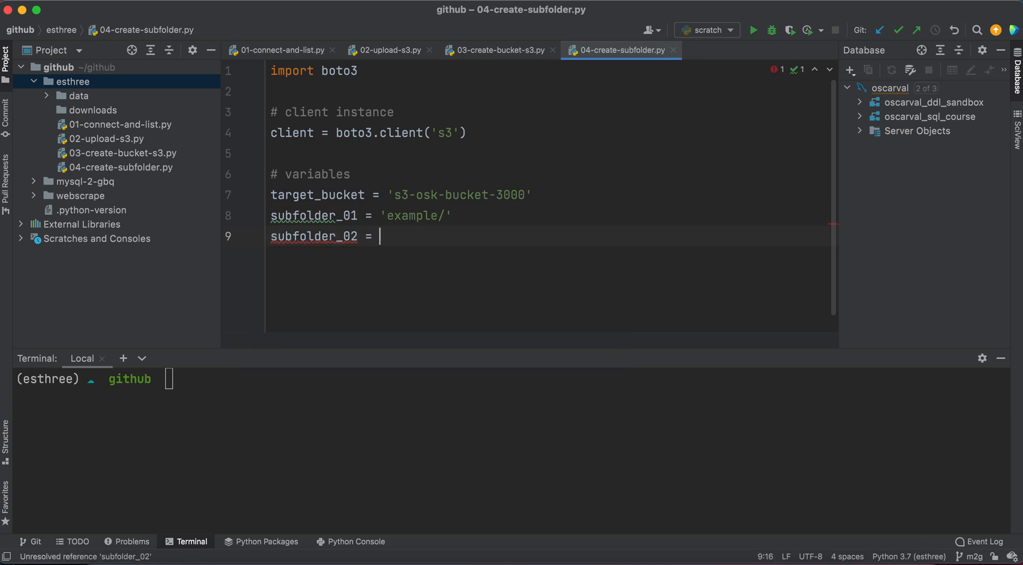
text('te')
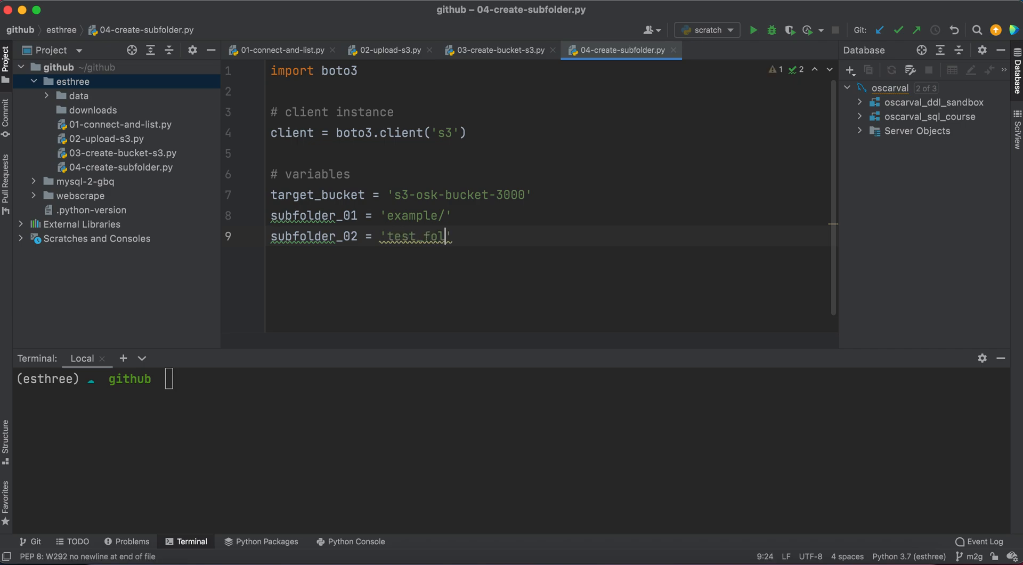
text(der/)
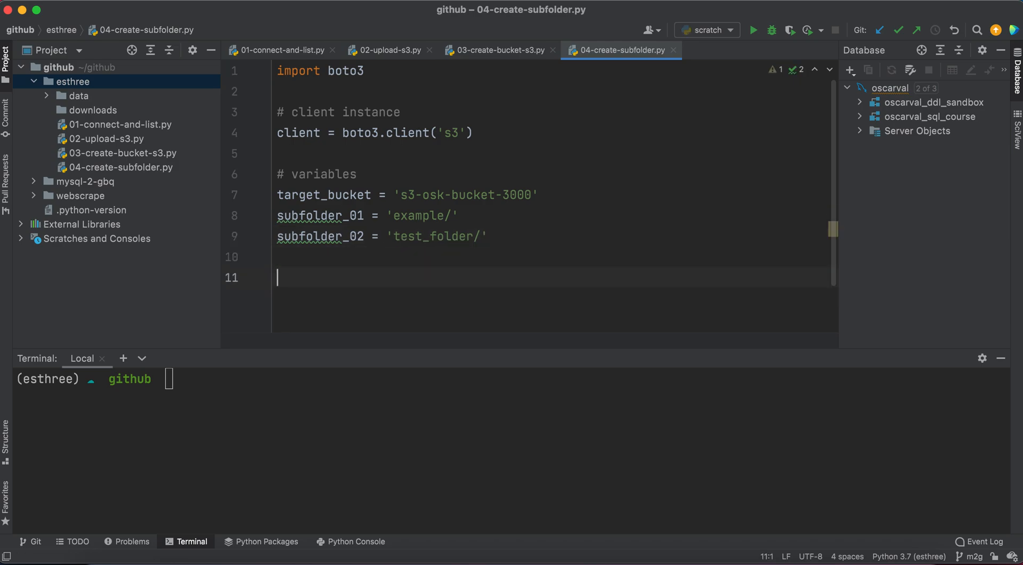
Begin a client.put_object call with the Bucket argument.
text(cline)
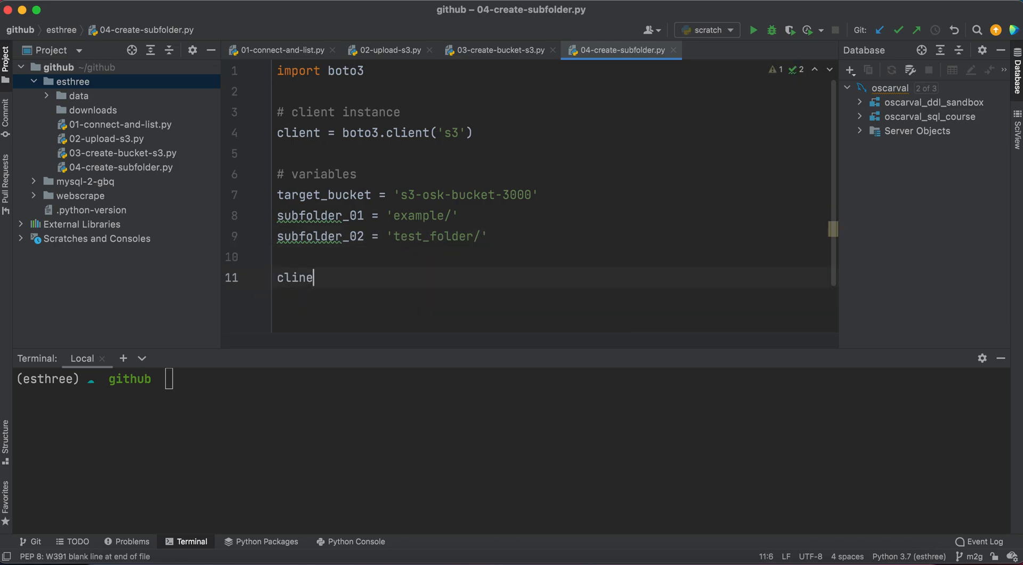
text(client.p)
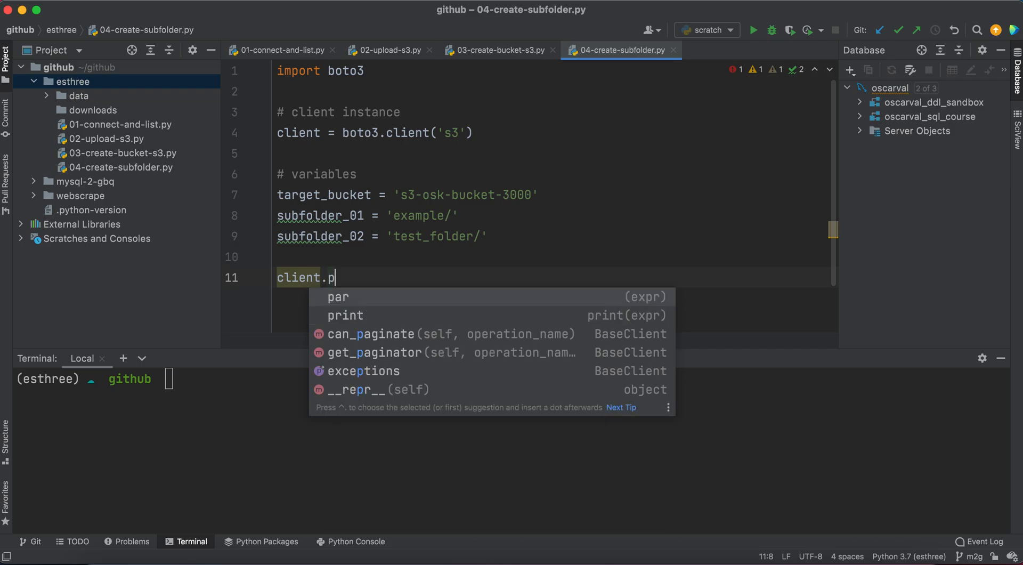
text(ut)
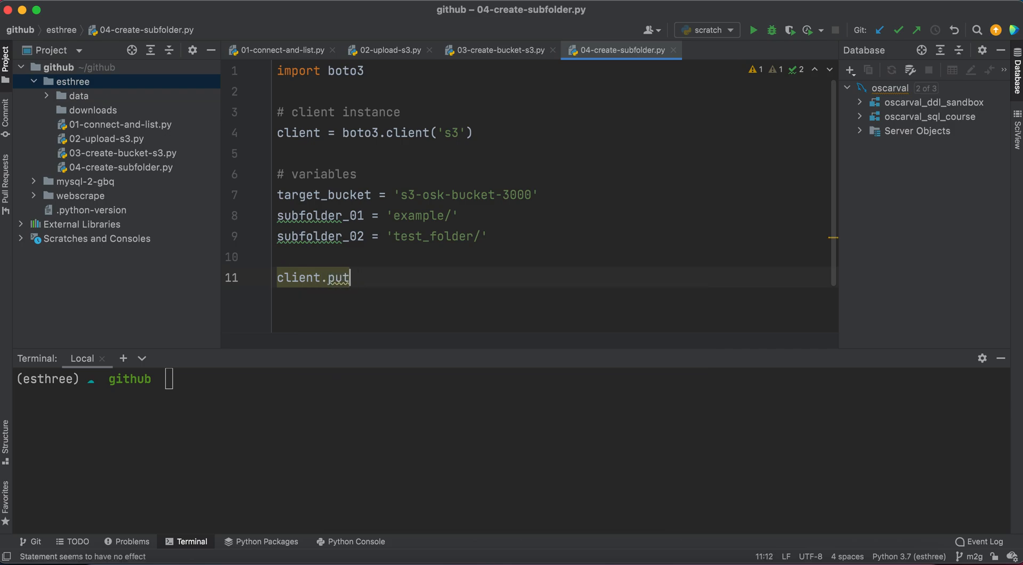
text(_objec)
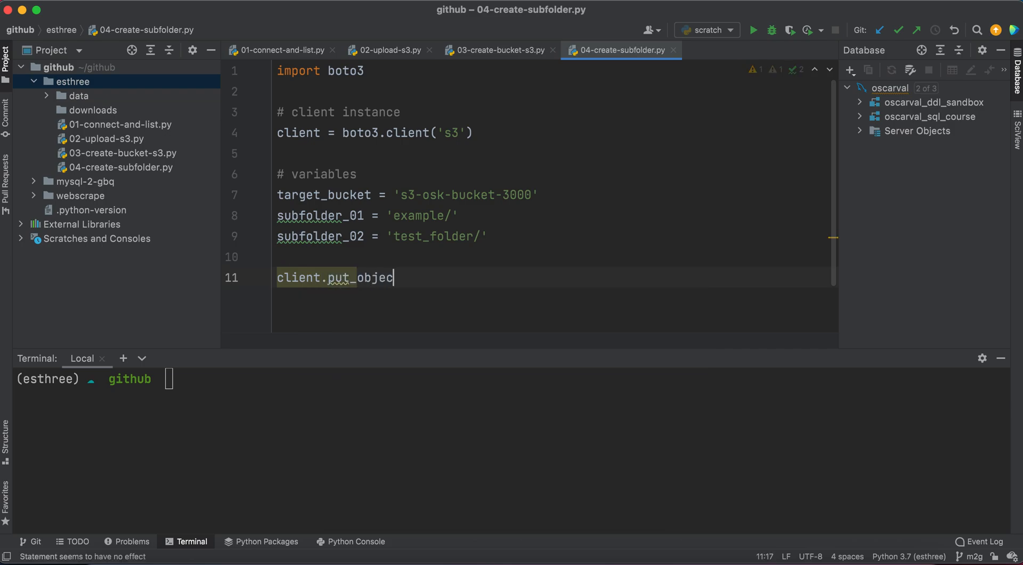
text((B)
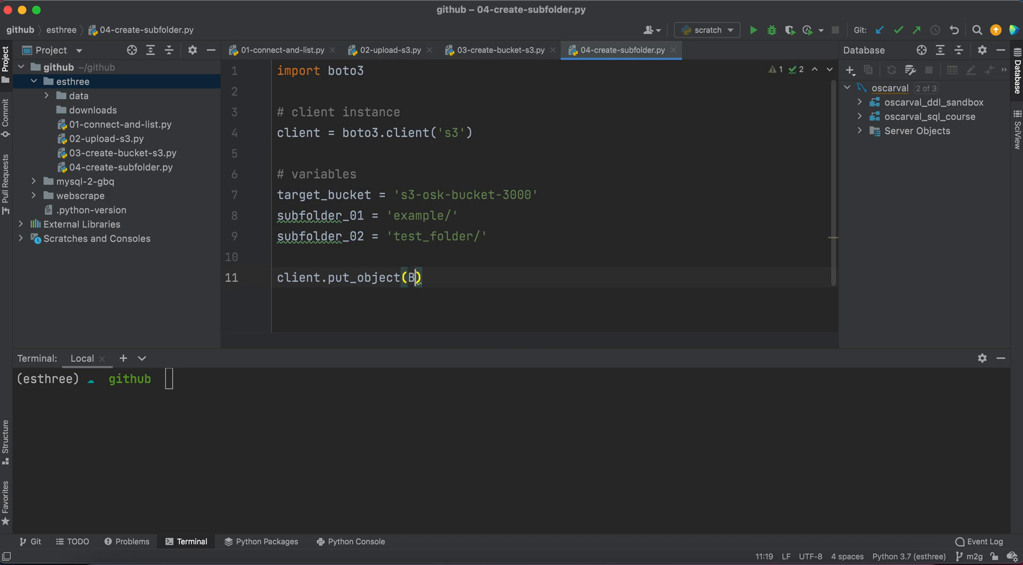
text(ucket)
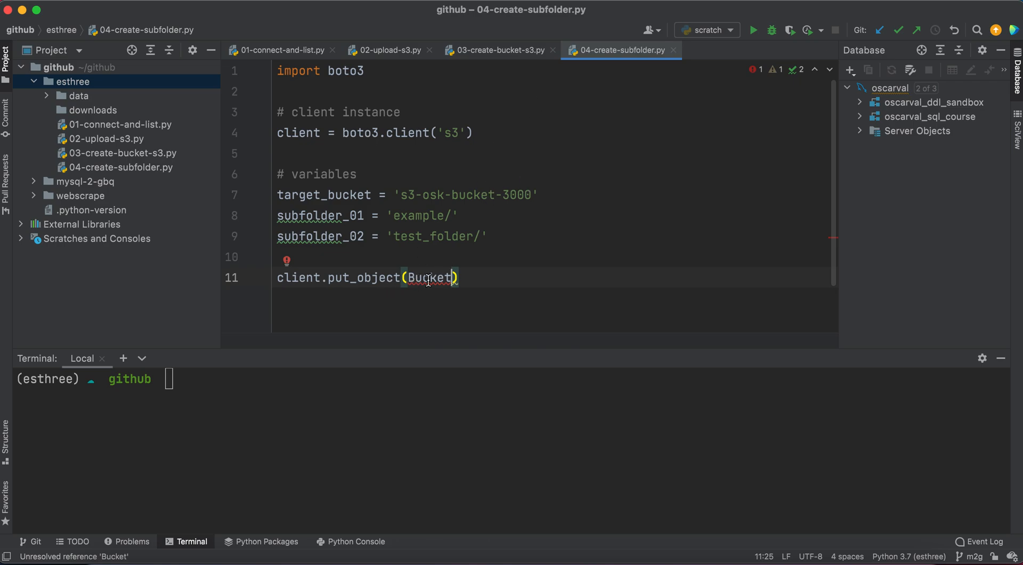
Complete put_object(Bucket=target_bucket, Key=subfolder_01) and check s3-osk-bucket-3000 in the S3 console.
text(=)
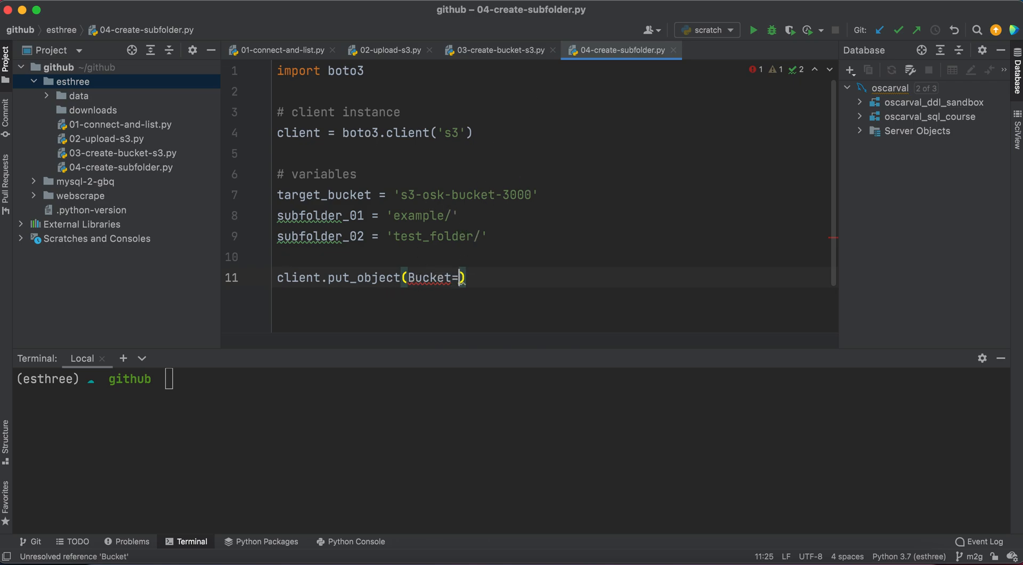
text(target_bucket,)
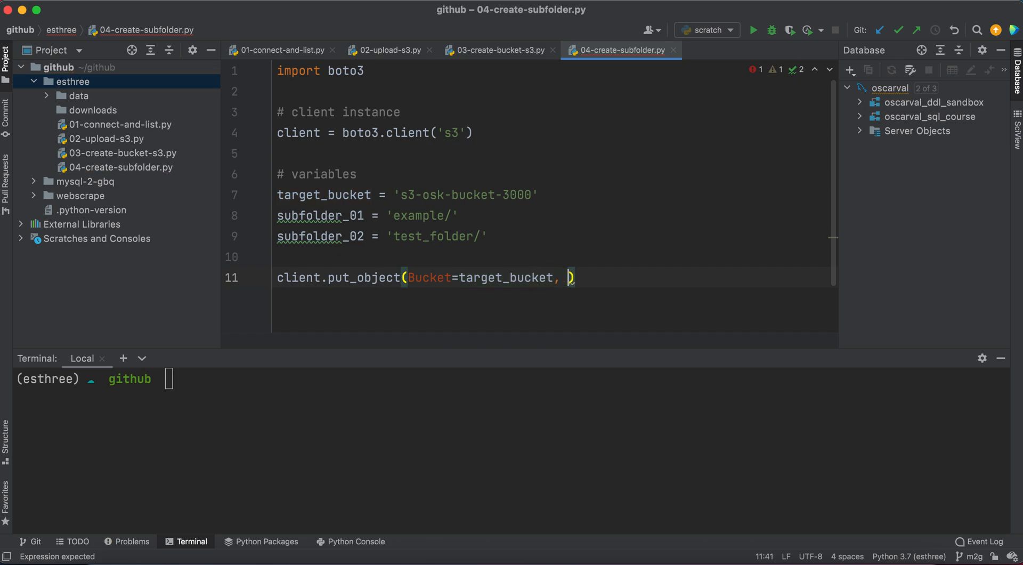
text(Key=)
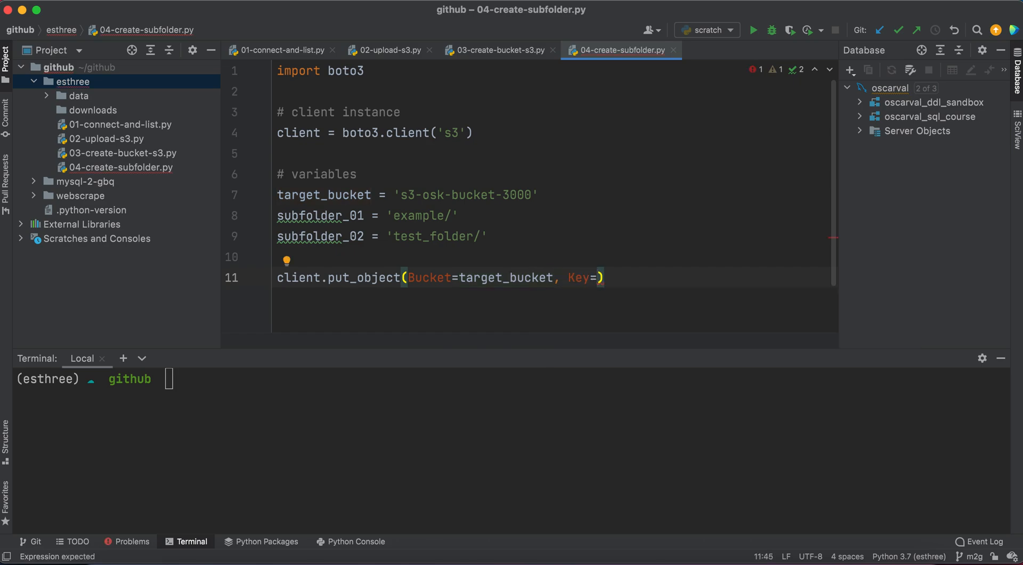
mouse_move(429, 225)
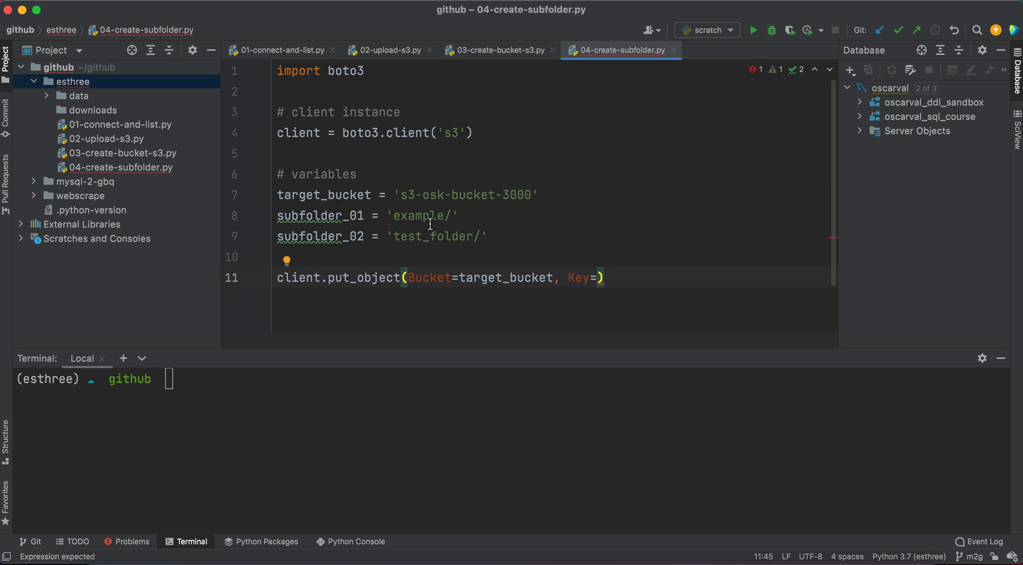
mouse_move(568, 307)
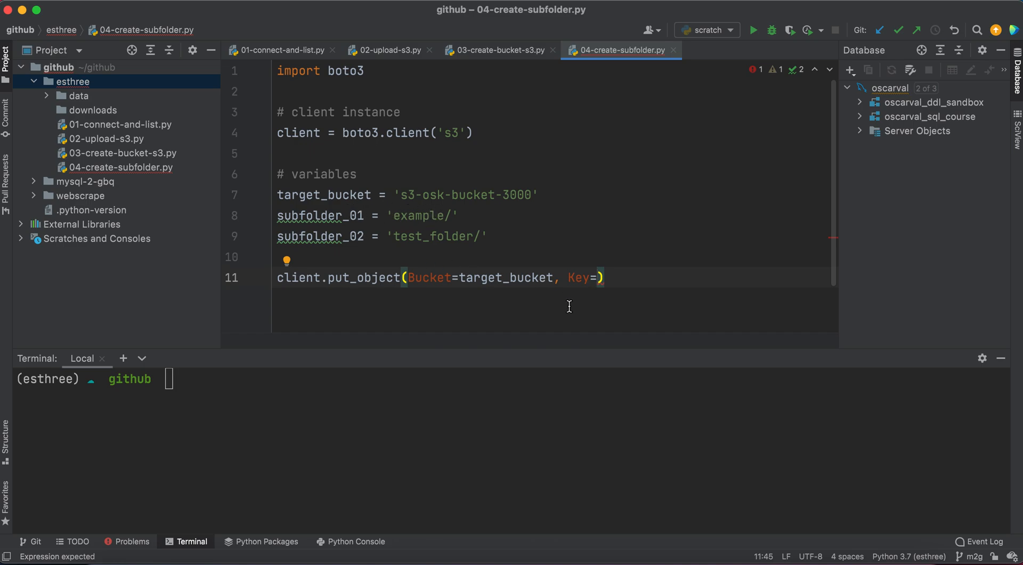
text(subfolder_01)
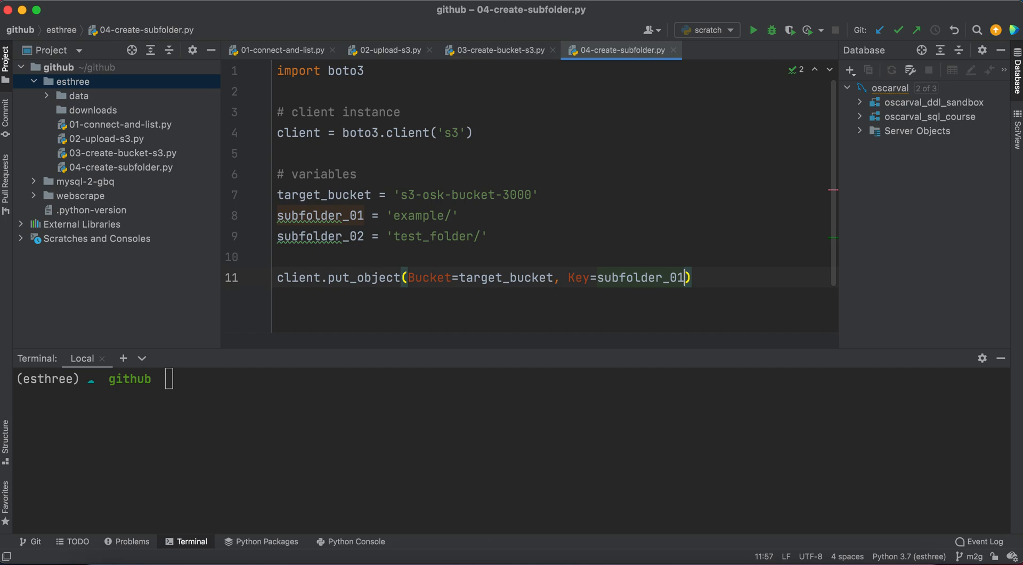
key(Enter)
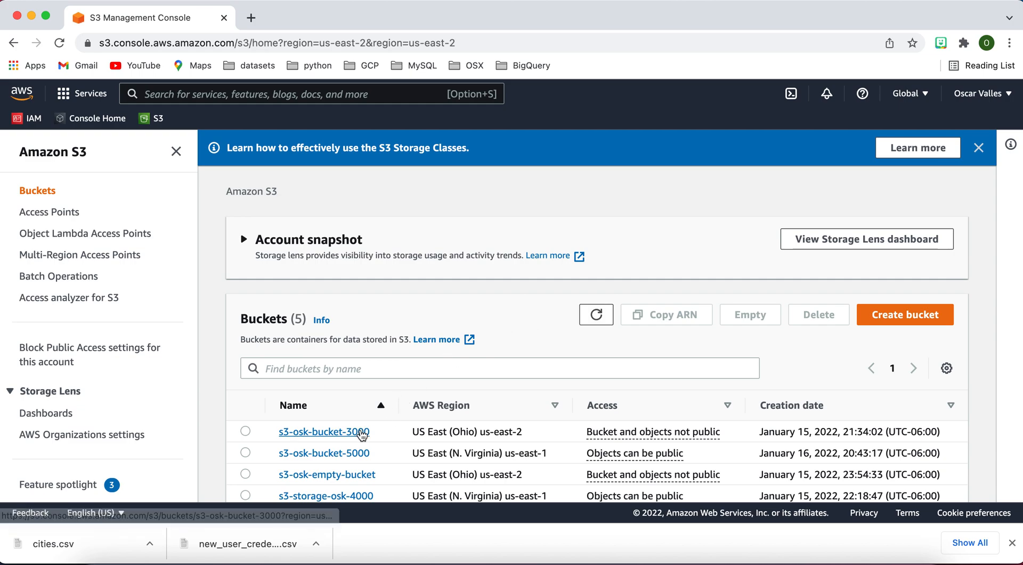
click(320, 431)
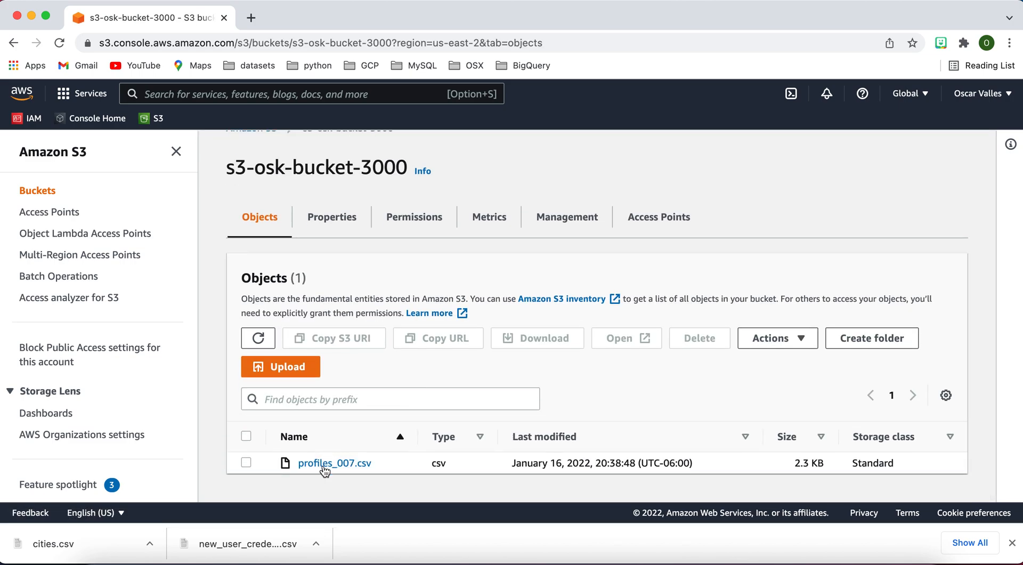
mouse_move(365, 474)
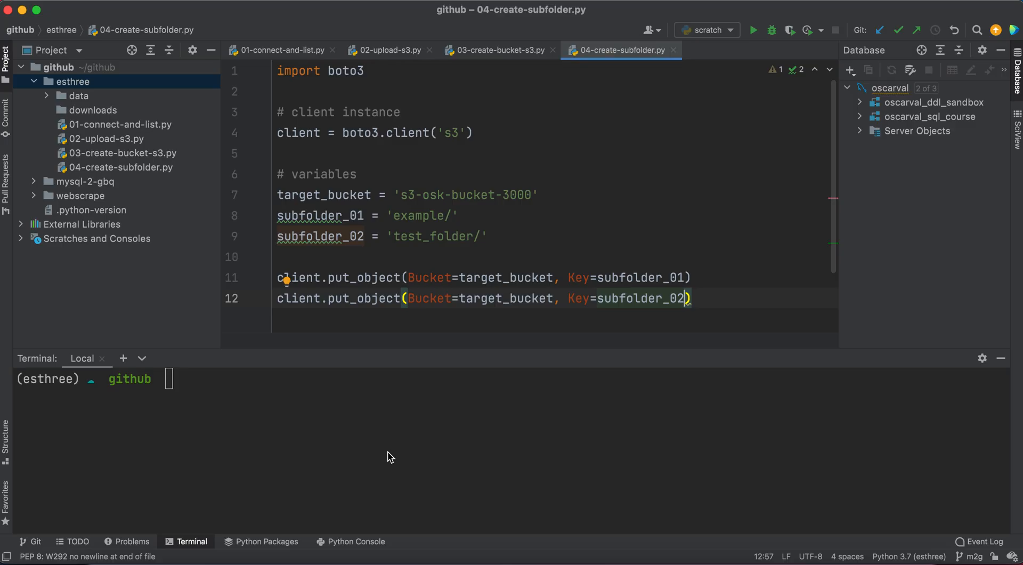
mouse_move(702, 295)
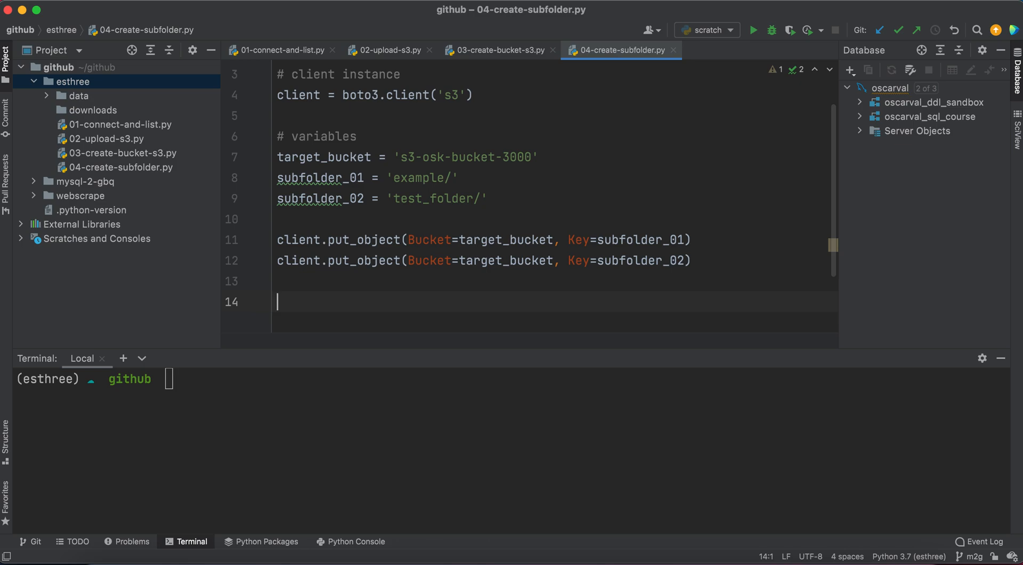
Write all_objects = client.list_object(Bucket=target_bucket) and position a comment line above the put_object calls.
text(all_)
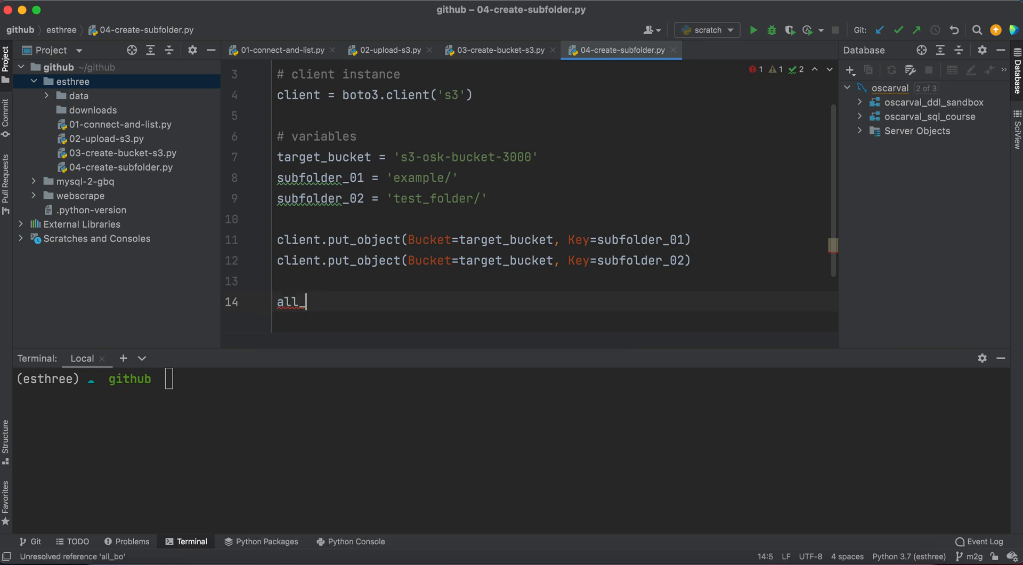
text(objects =)
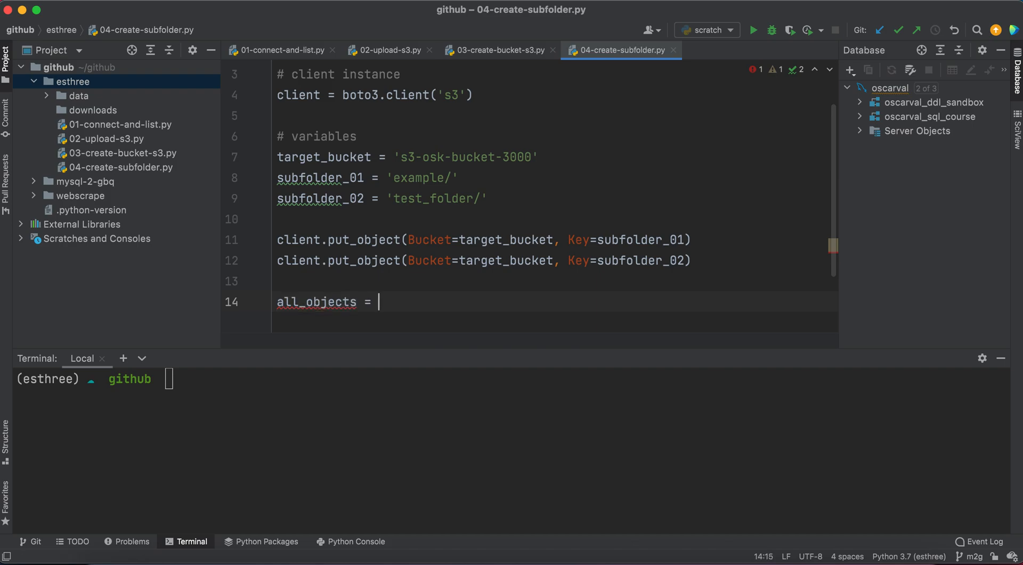
text(client.)
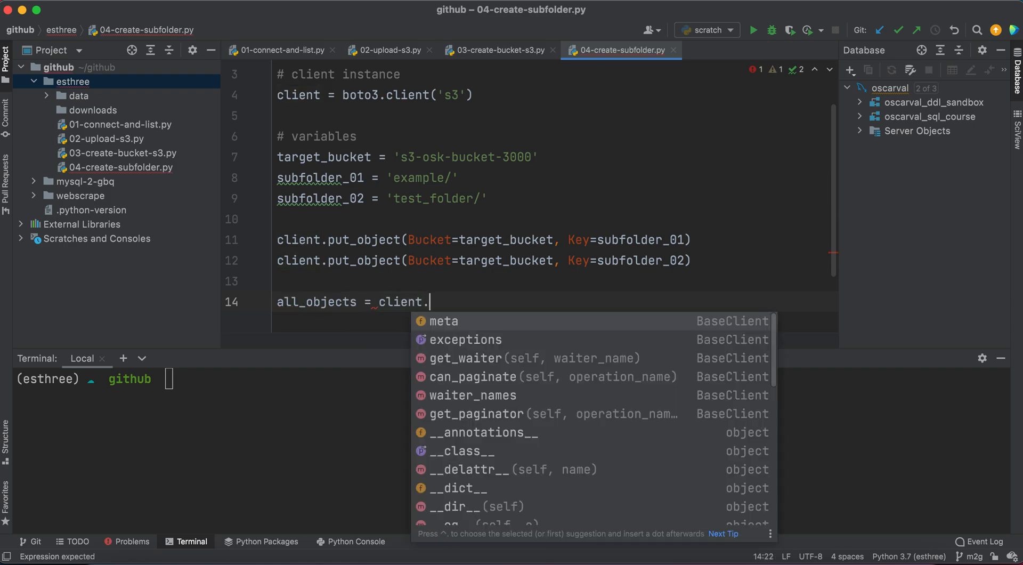
text(list_obj)
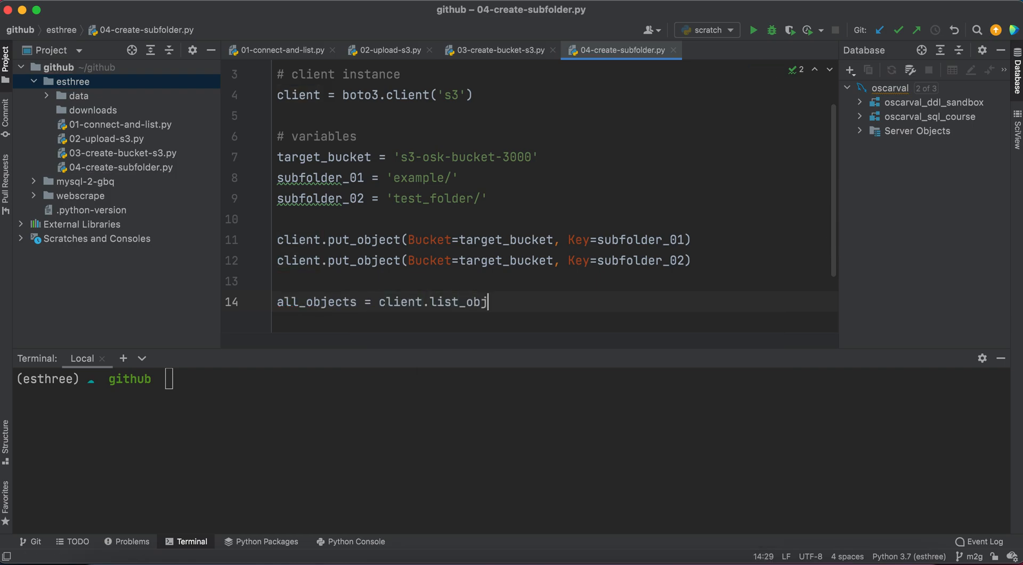
text(ect())
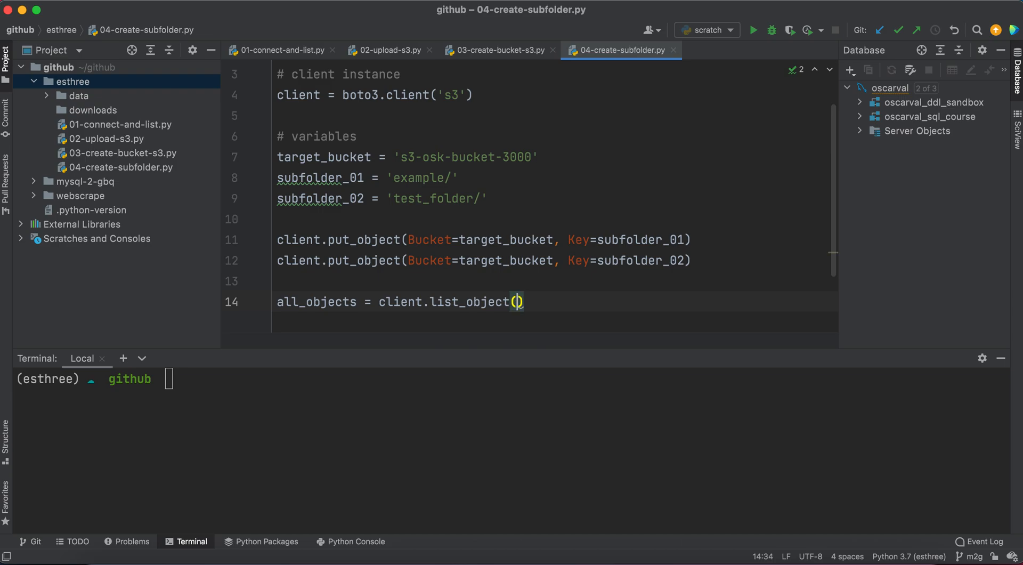
text(Bucket)
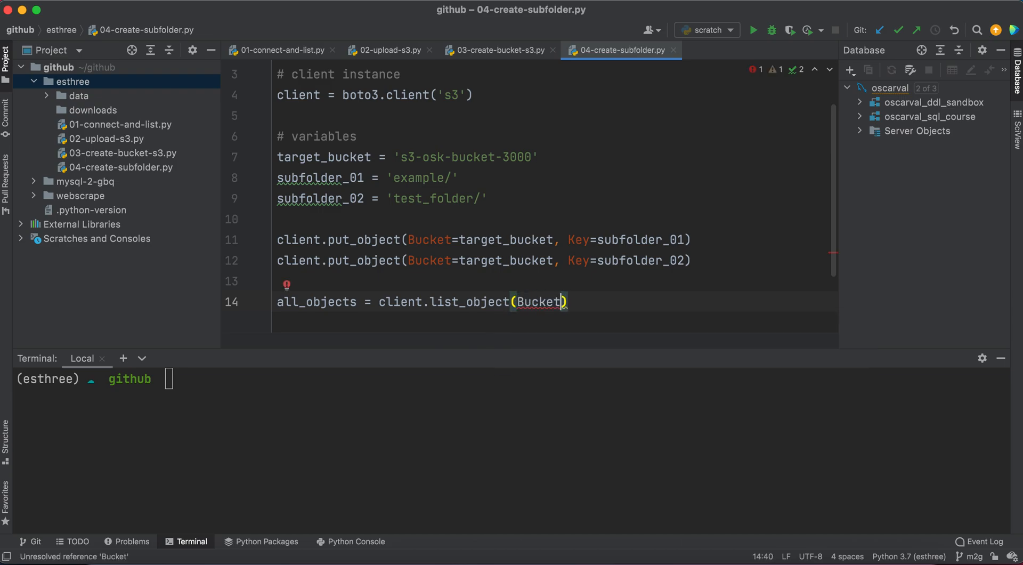
text(=)
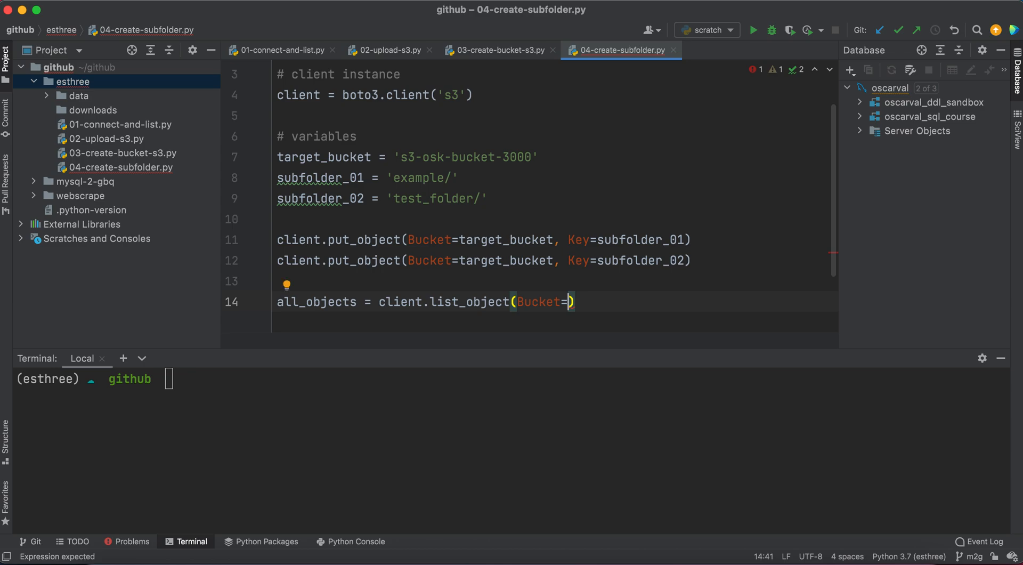
text(target_bucket)
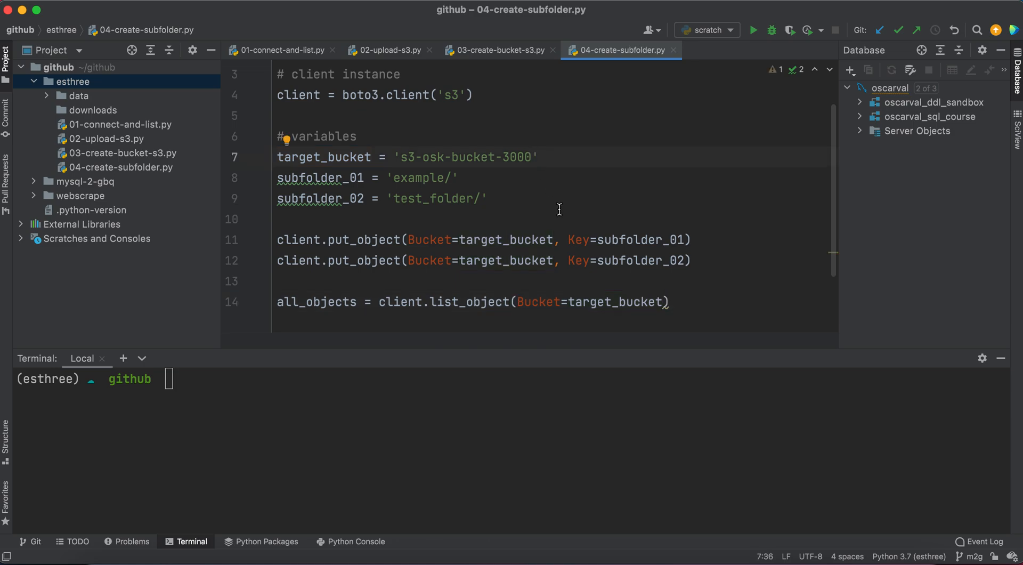
mouse_move(473, 226)
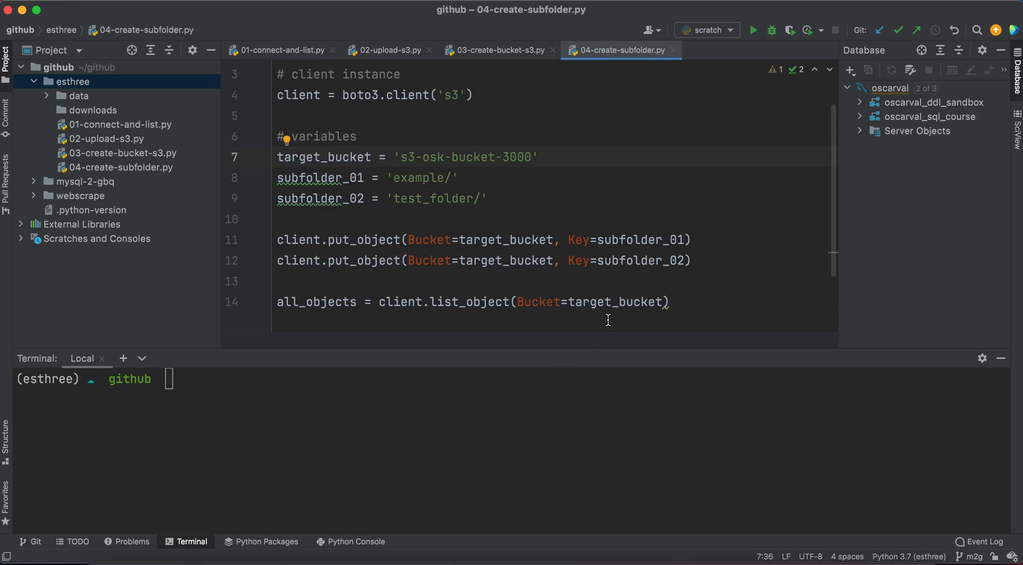
mouse_move(471, 177)
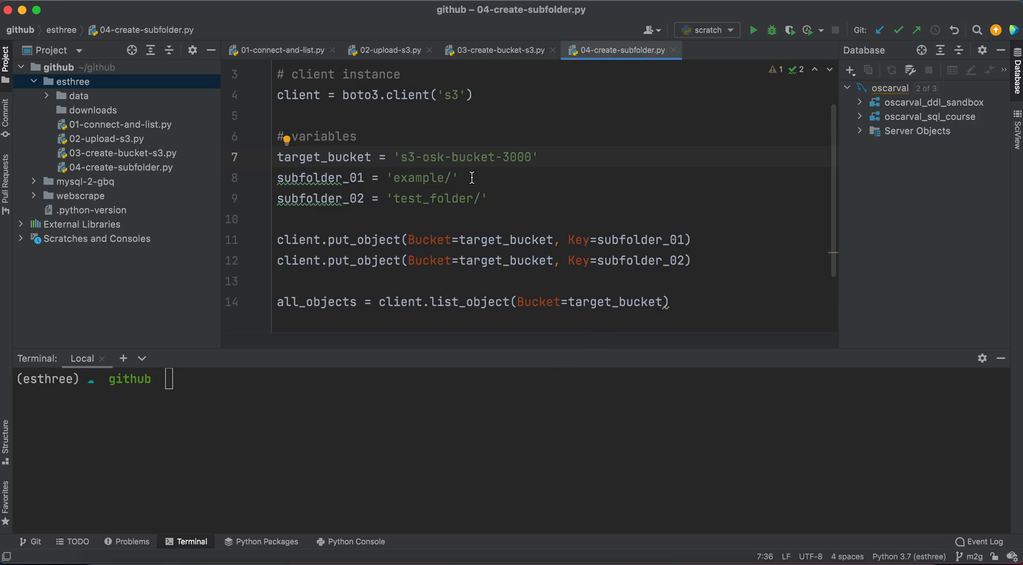
click(672, 302)
text(#)
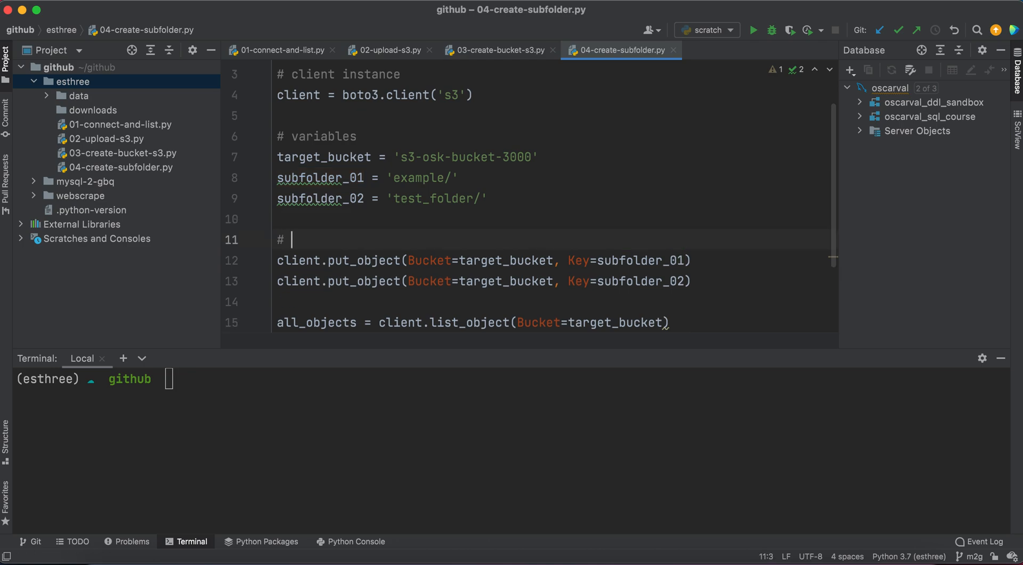
Add the comment '# create subfolder (objects)' above the put_object lines.
text(creati)
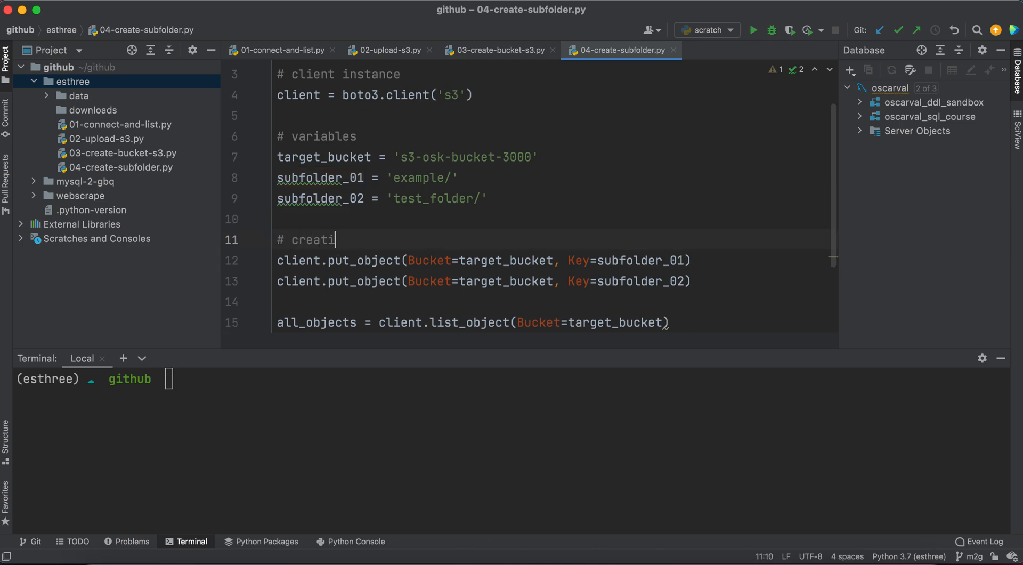
text(e ub)
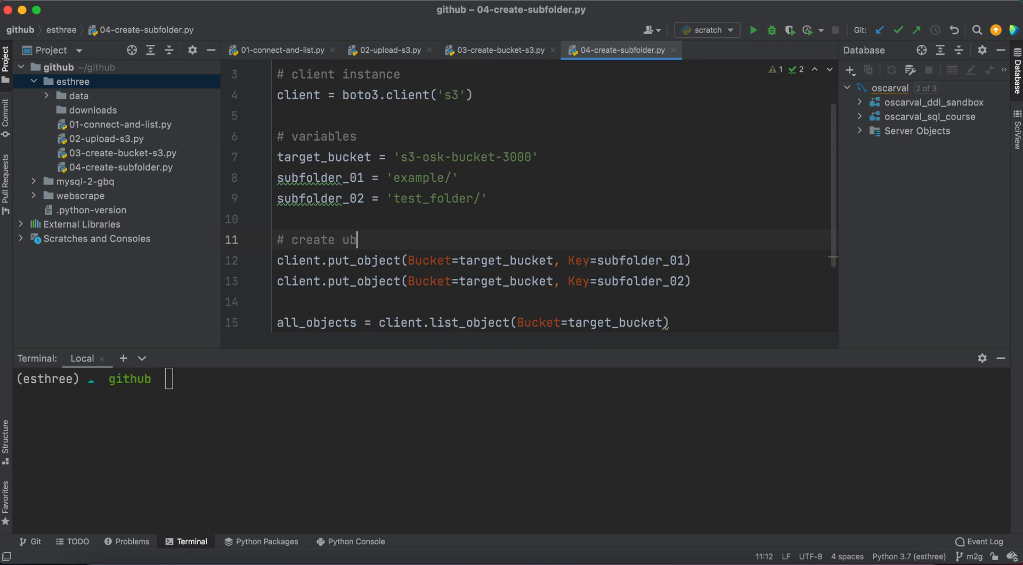
text(subfolder)
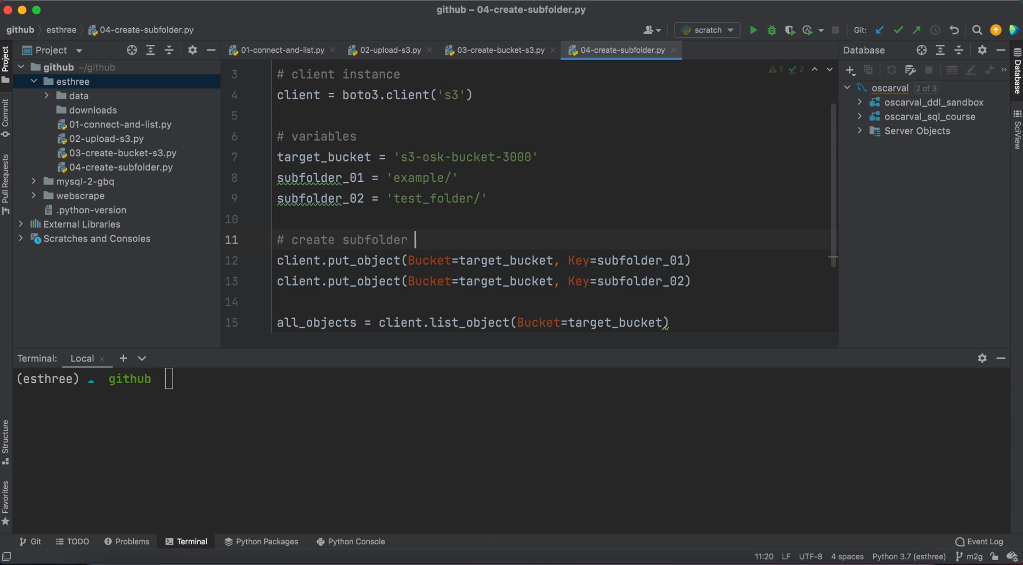
text((bo)
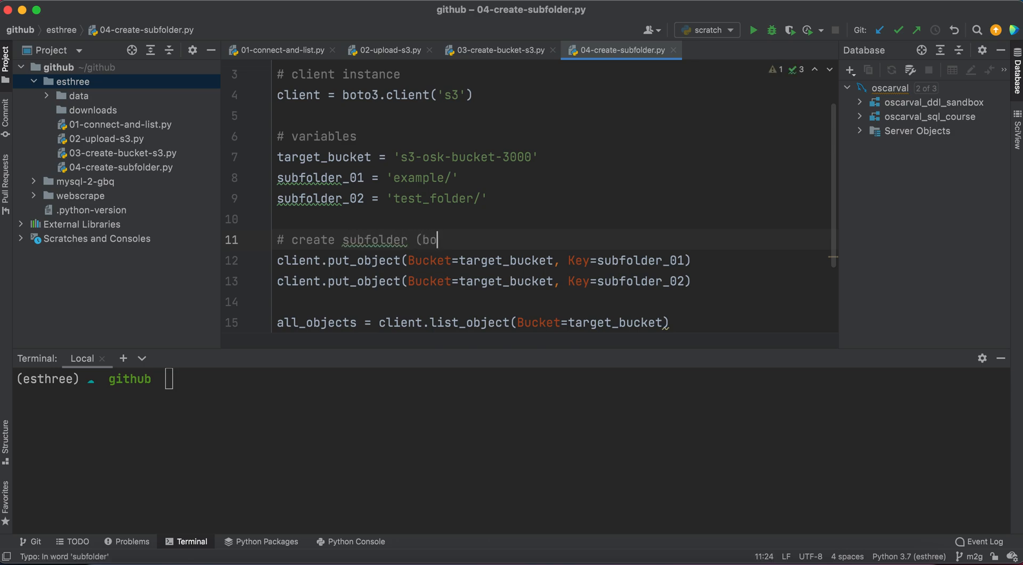
text(bjects))
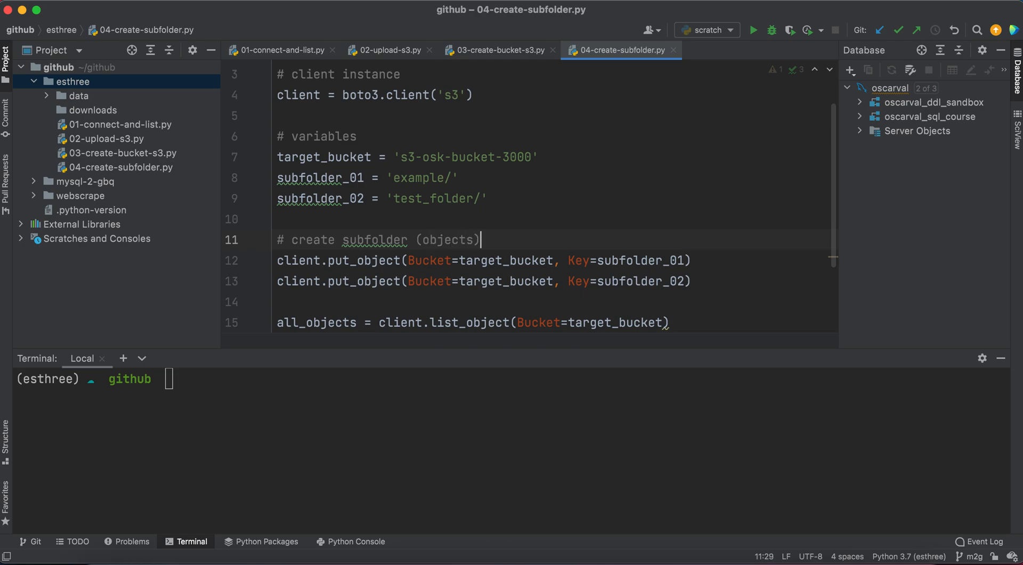
Add the comment '# retrieve object info from bucket' above the all_objects line.
scroll(down, 3)
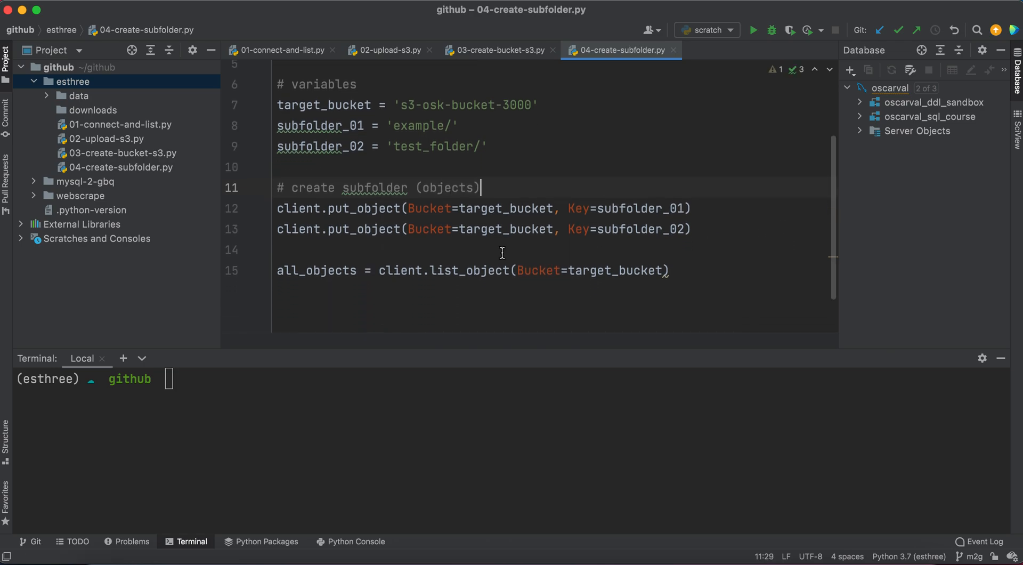
text(# retrieve)
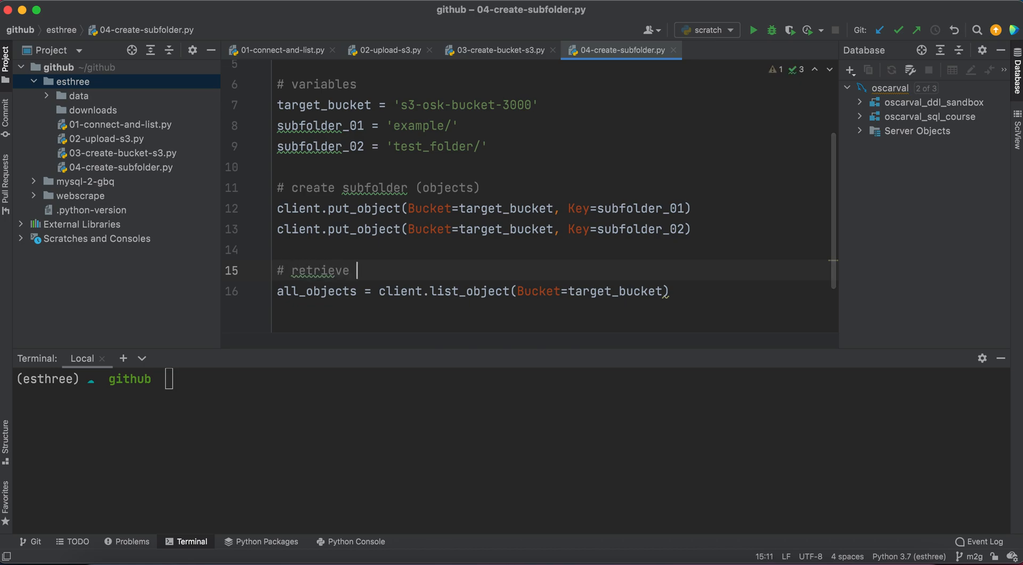
text(object info f)
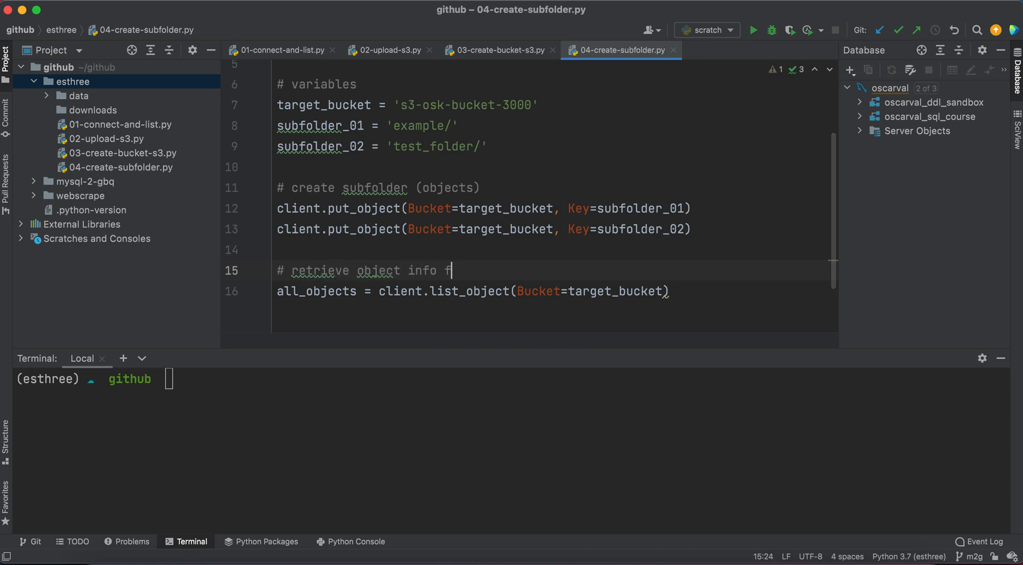
text(rom bucket)
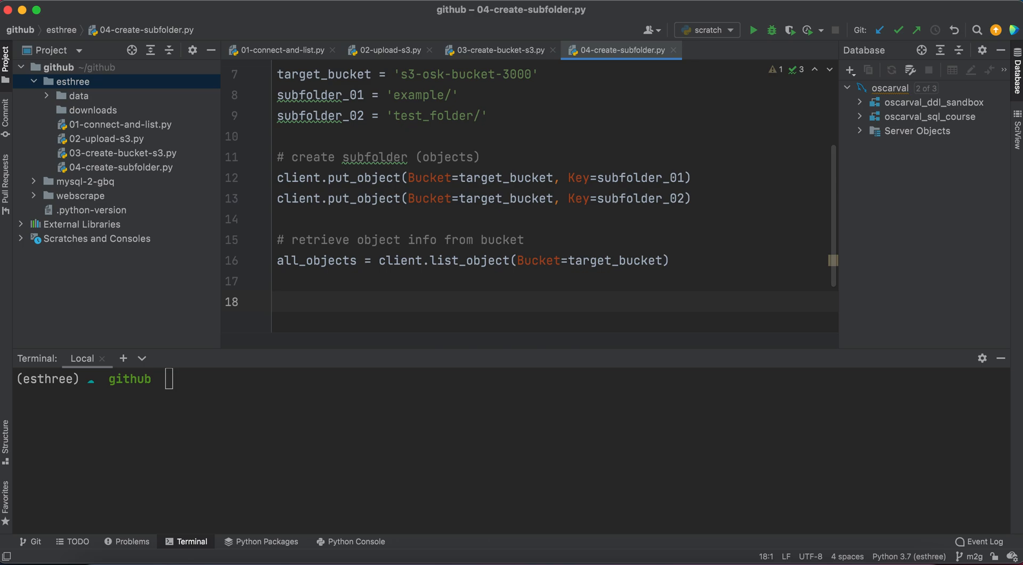
mouse_move(338, 260)
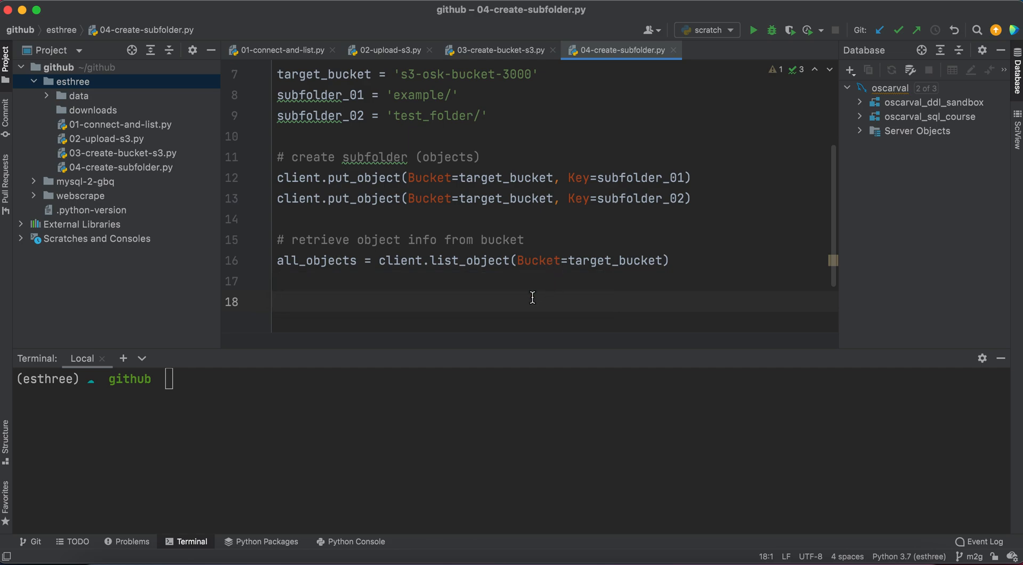
Add the comment '# iterate through Metadata and list objects'.
text(# iter)
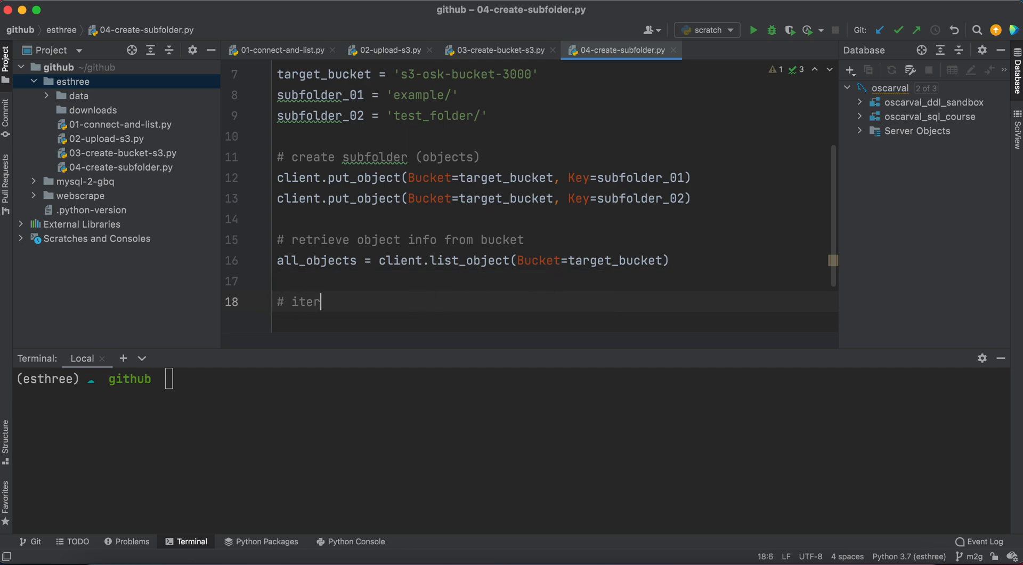
text(ate)
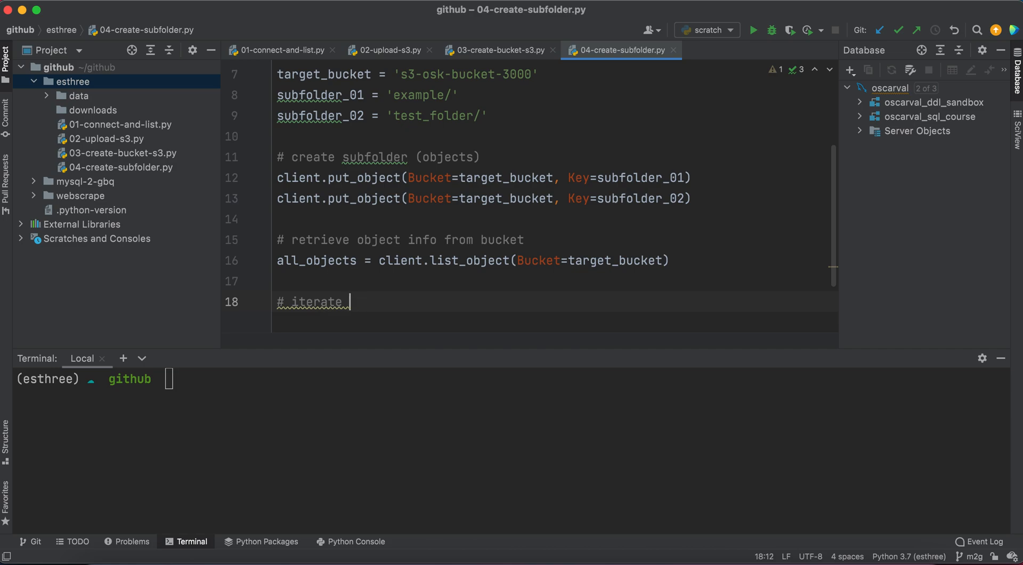
text(through Metadata)
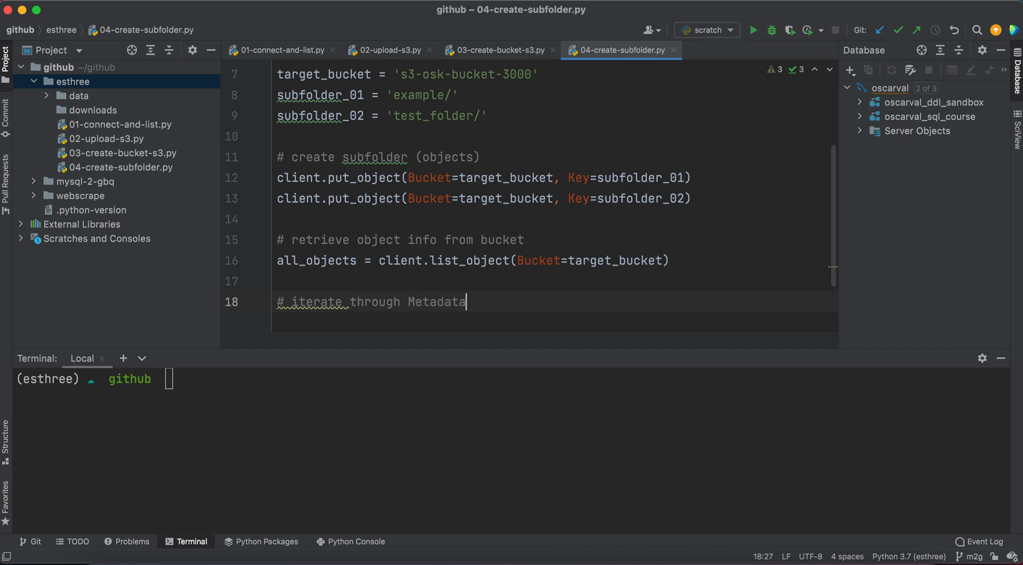
text(and list objects)
text(f)
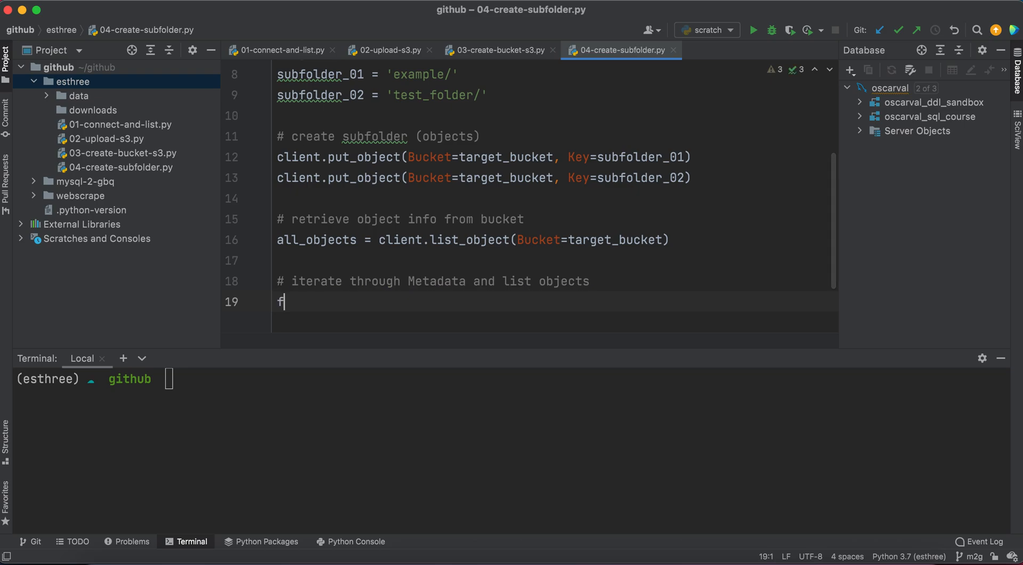
Write a for loop over all_objects['Contents'] printing a['Key'] and a['LastModified'].
text(or a in all_objects)
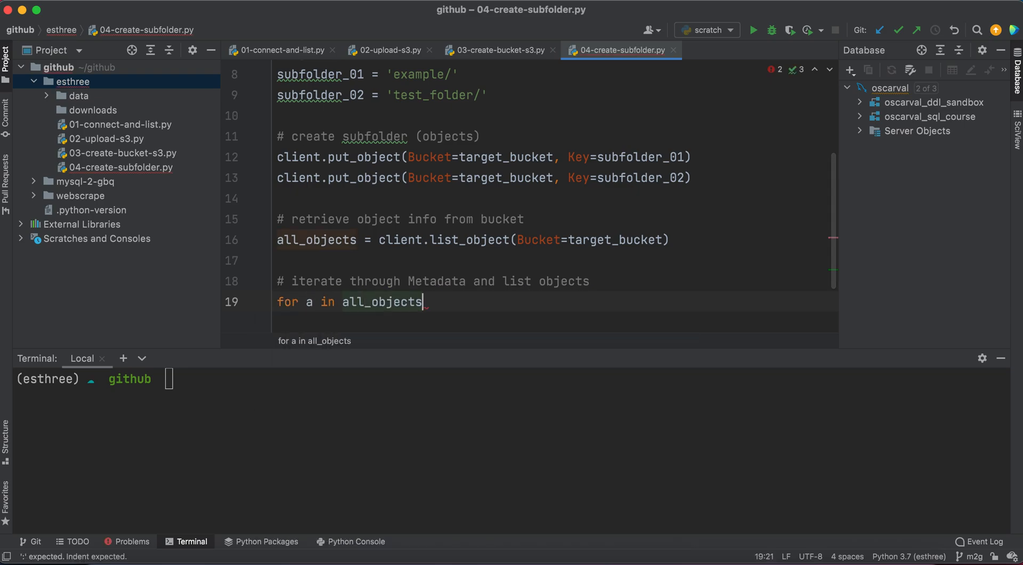
text(['C')
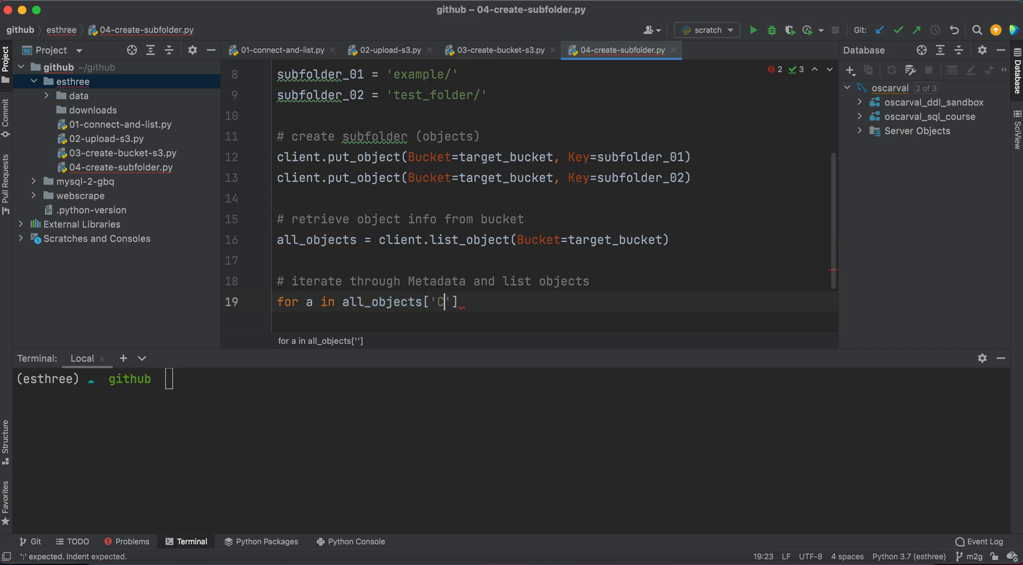
text(ontents)
text(print(a[')
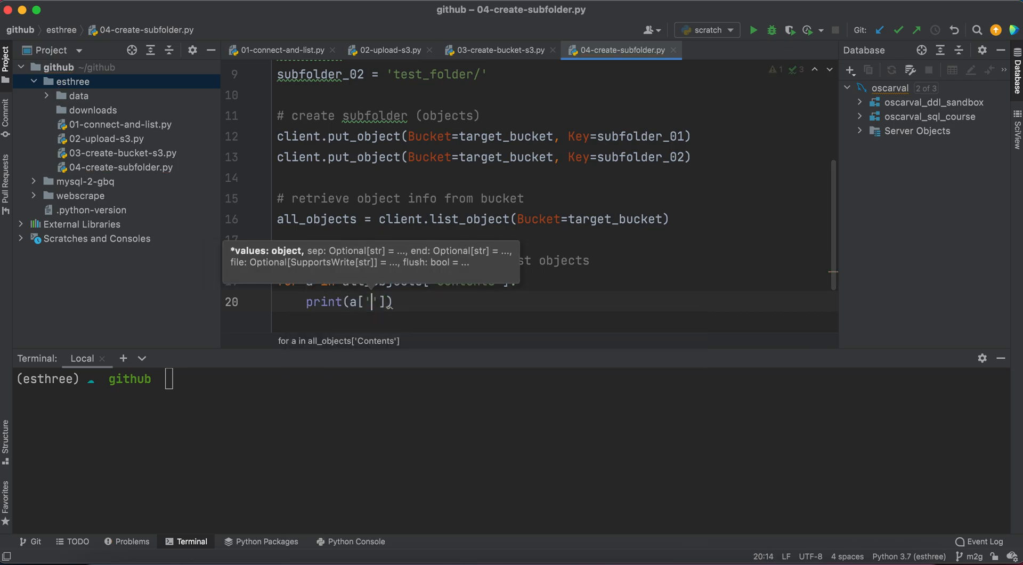
text(Key)
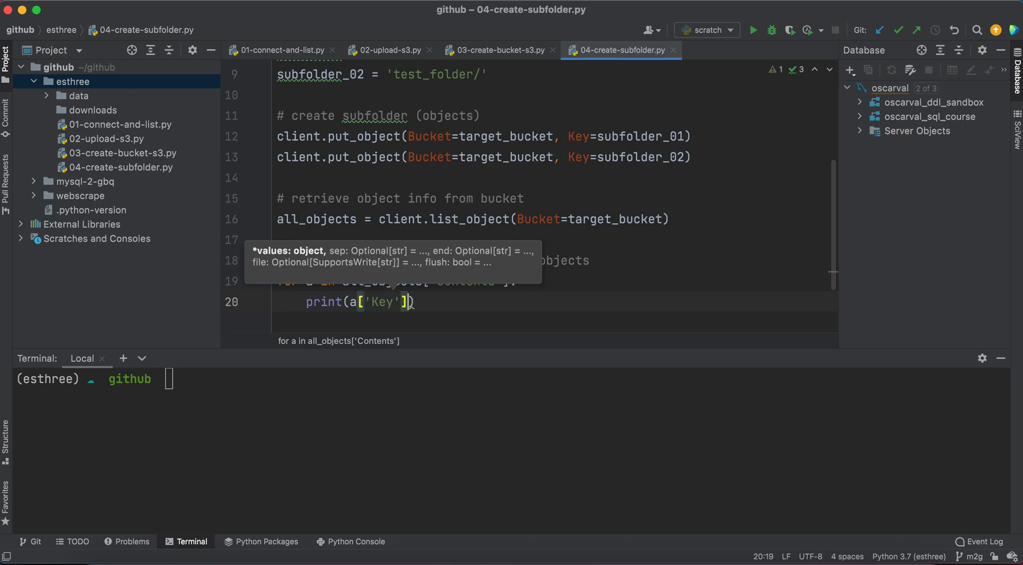
text(, a[])
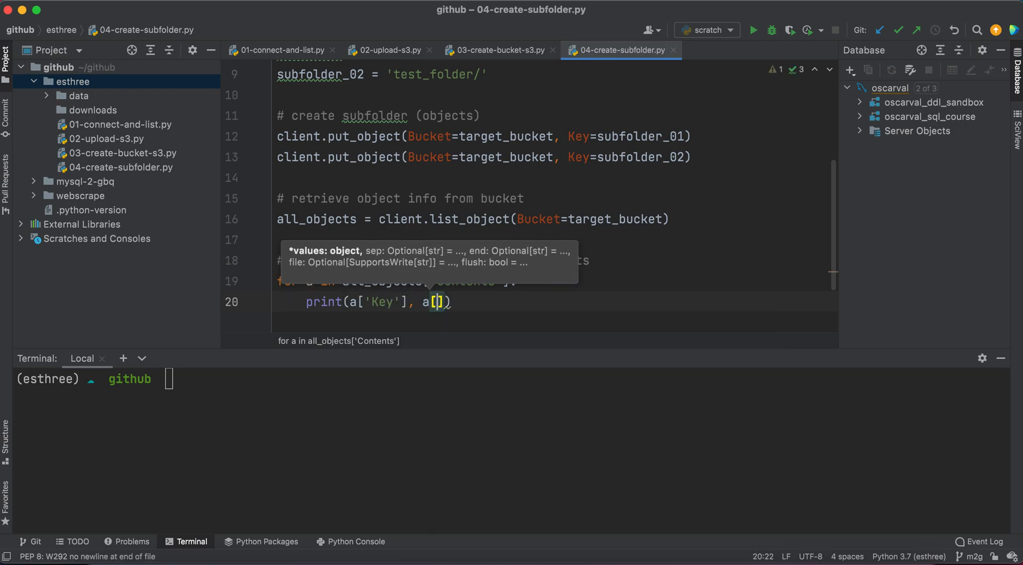
text('L')
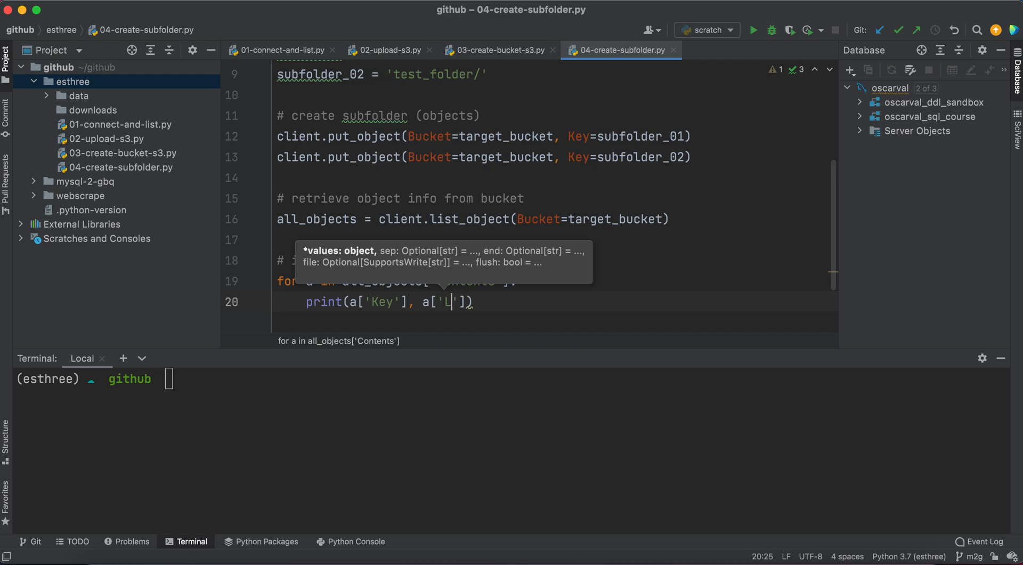
text(astModif)
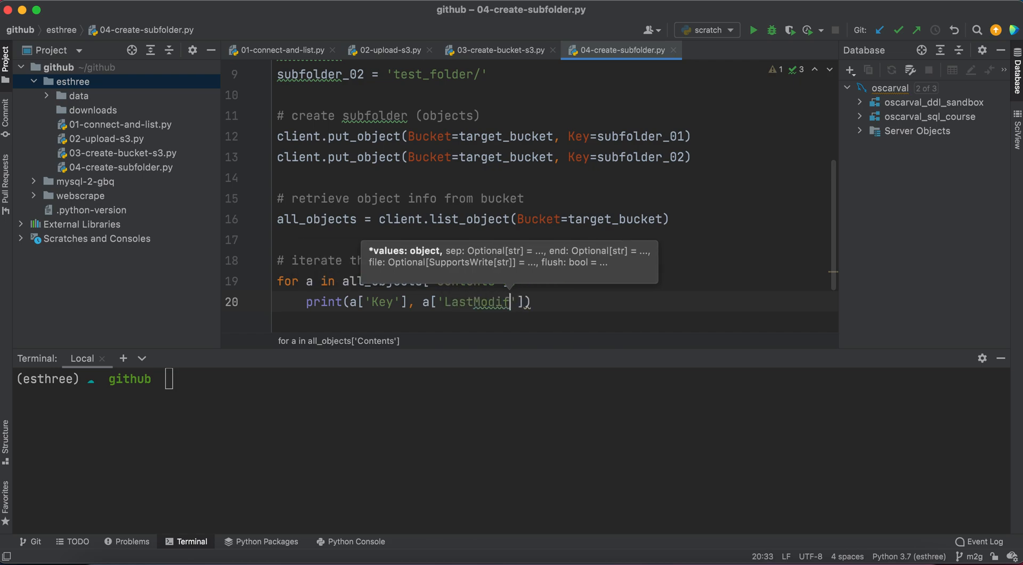
text(ied)
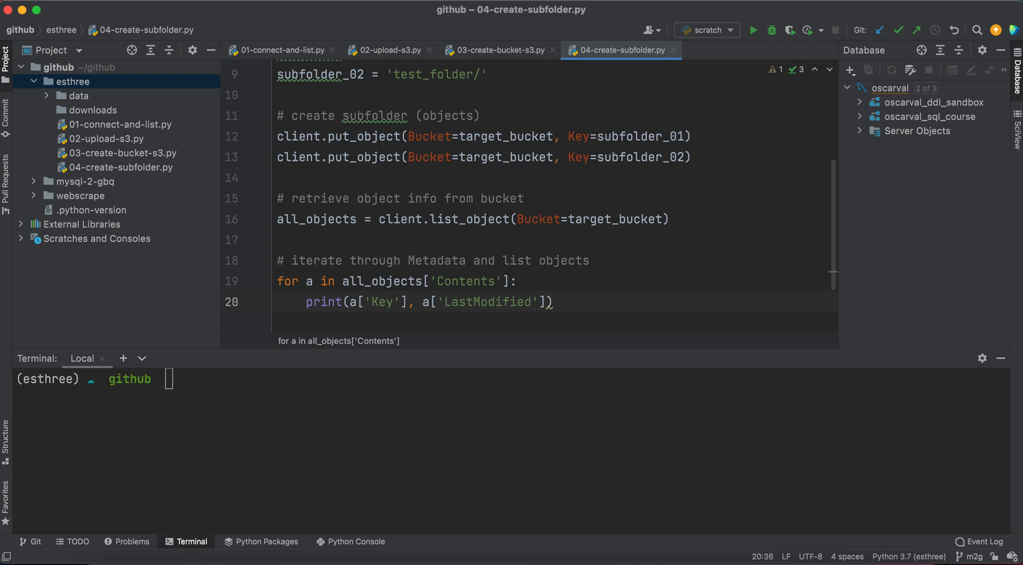
mouse_move(333, 239)
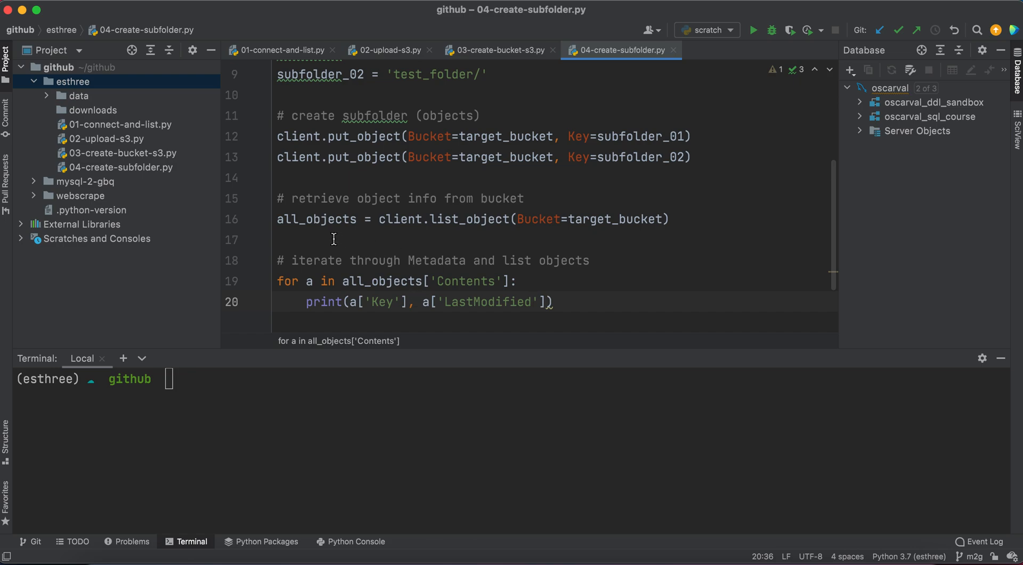
mouse_move(369, 258)
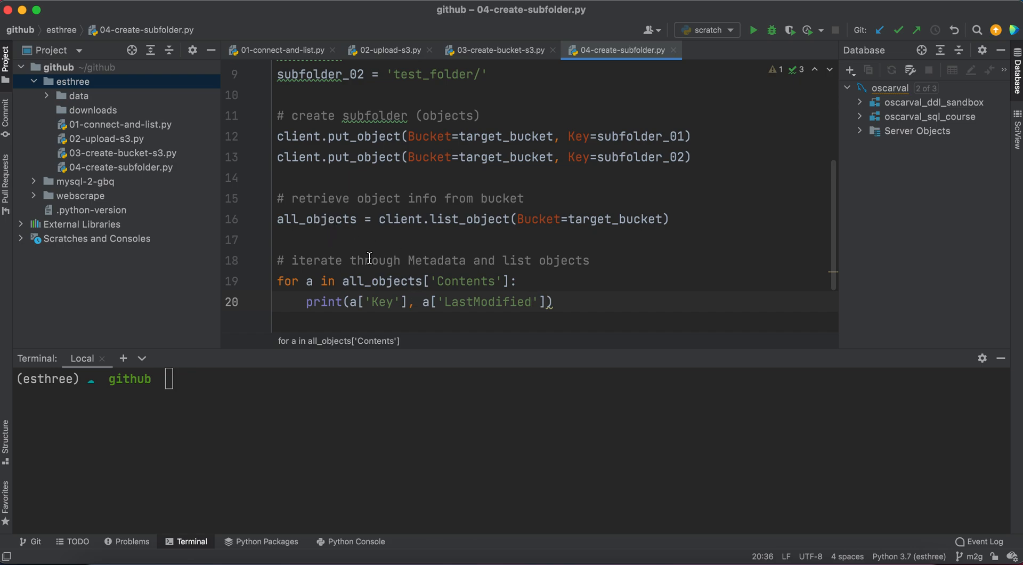
click(530, 301)
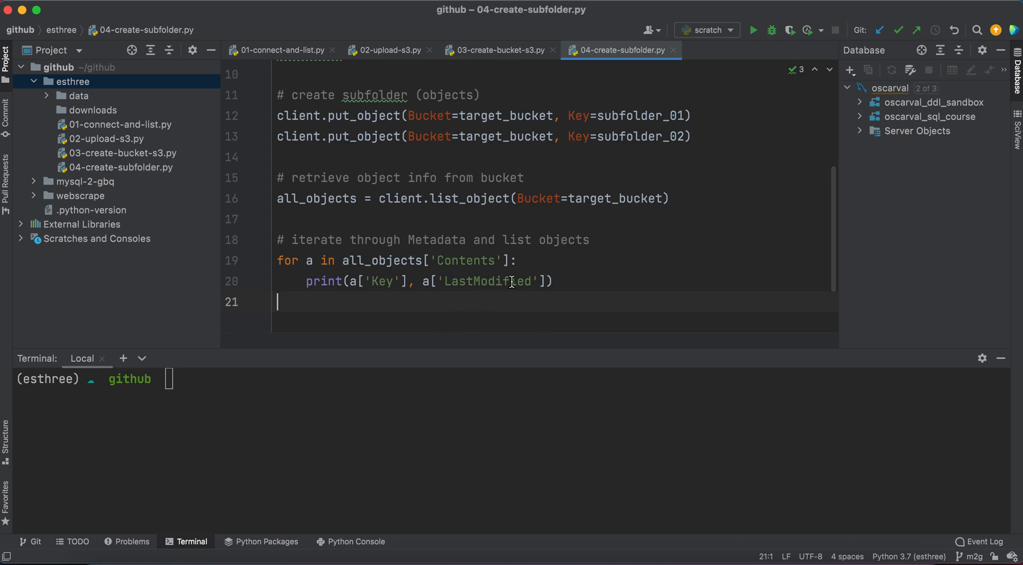
mouse_move(499, 307)
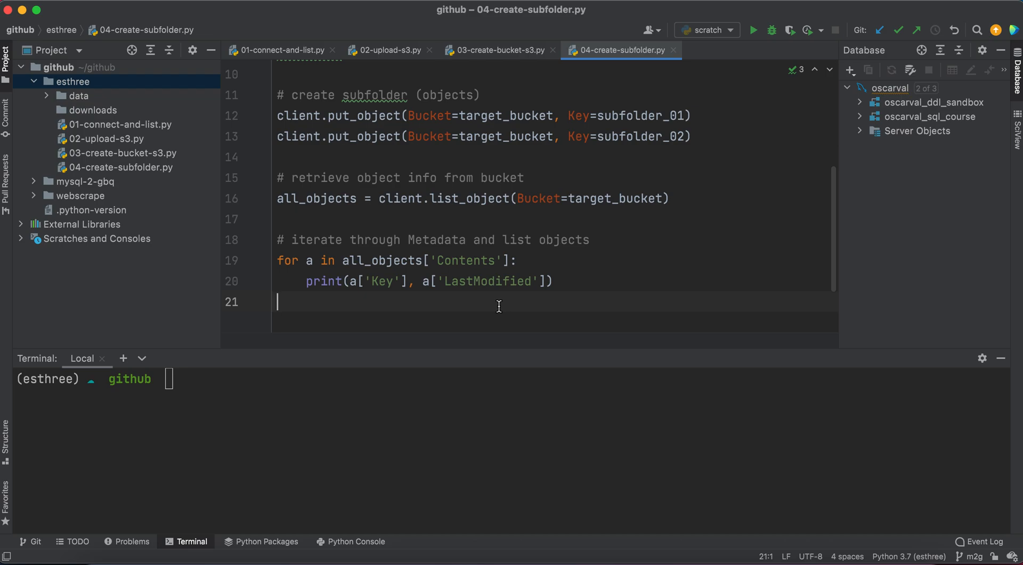
mouse_move(498, 304)
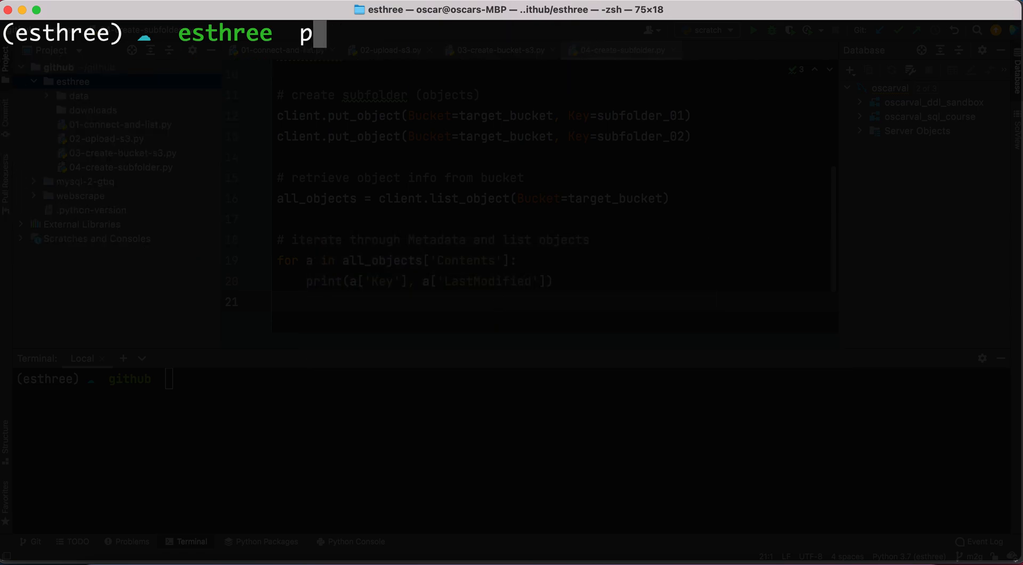
Run python 04-create-subfolder.py, then return to the script to fix the list_object call.
text(ython)
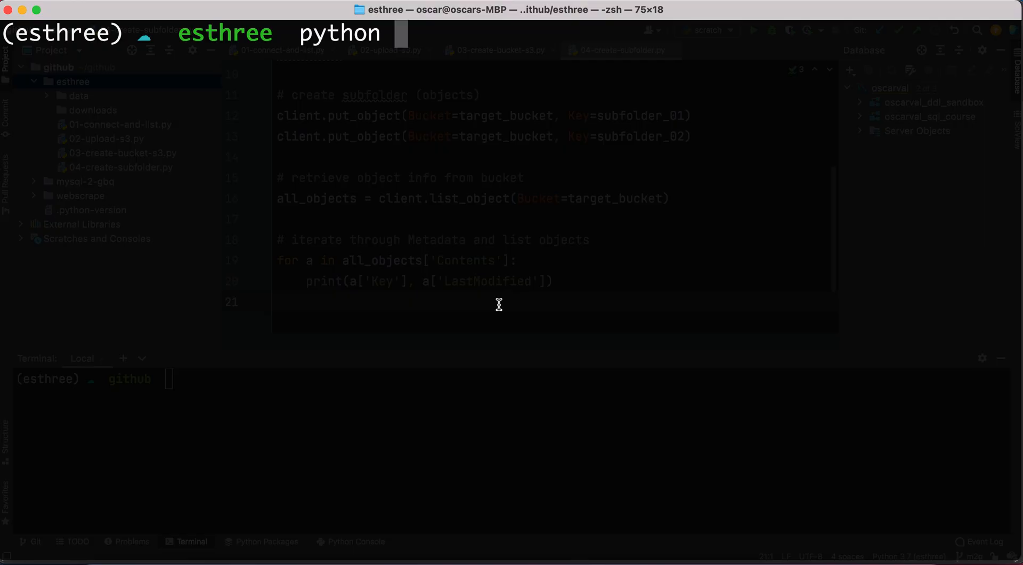
text(04-create-subfolder.py)
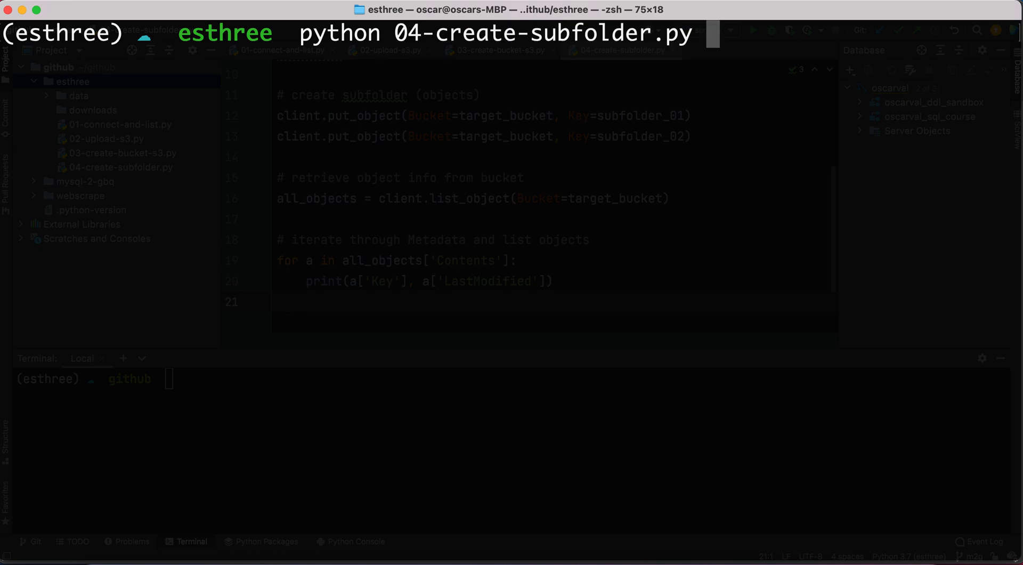
key(Return)
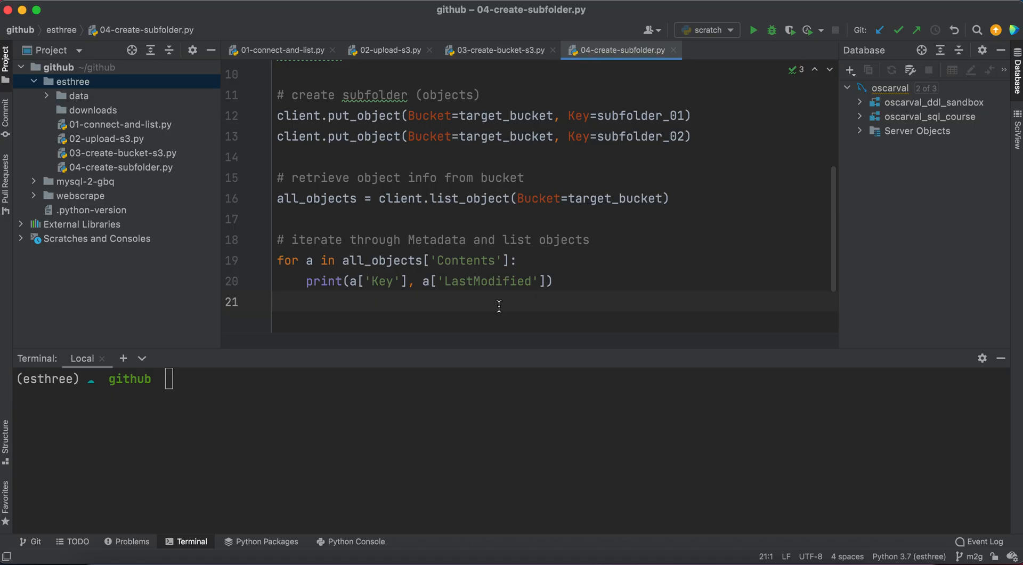
click(512, 198)
text(s)
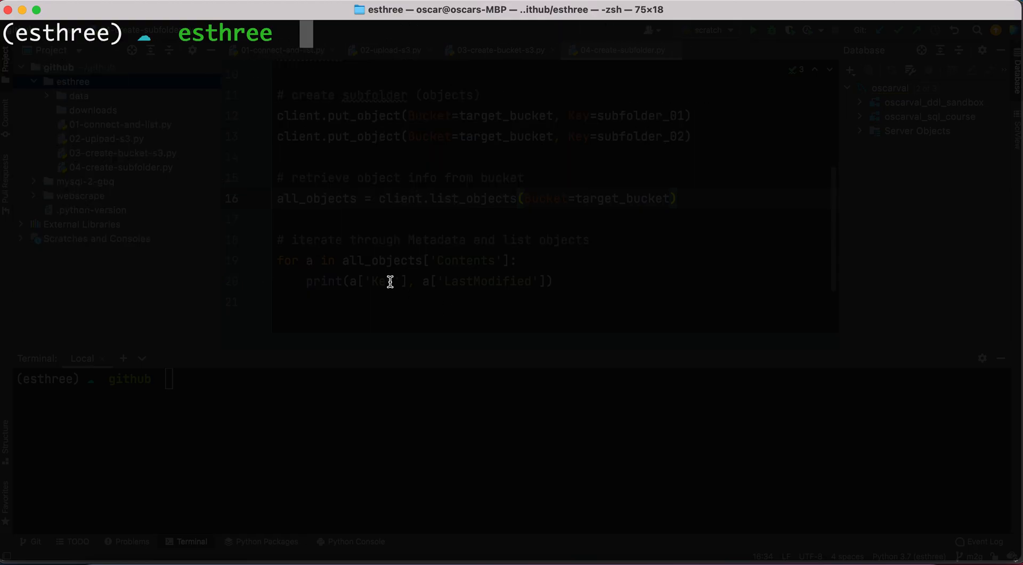
Rerun python 04-create-subfolder.py so it lists example/, profiles_007.csv and test_folder/.
key(Return)
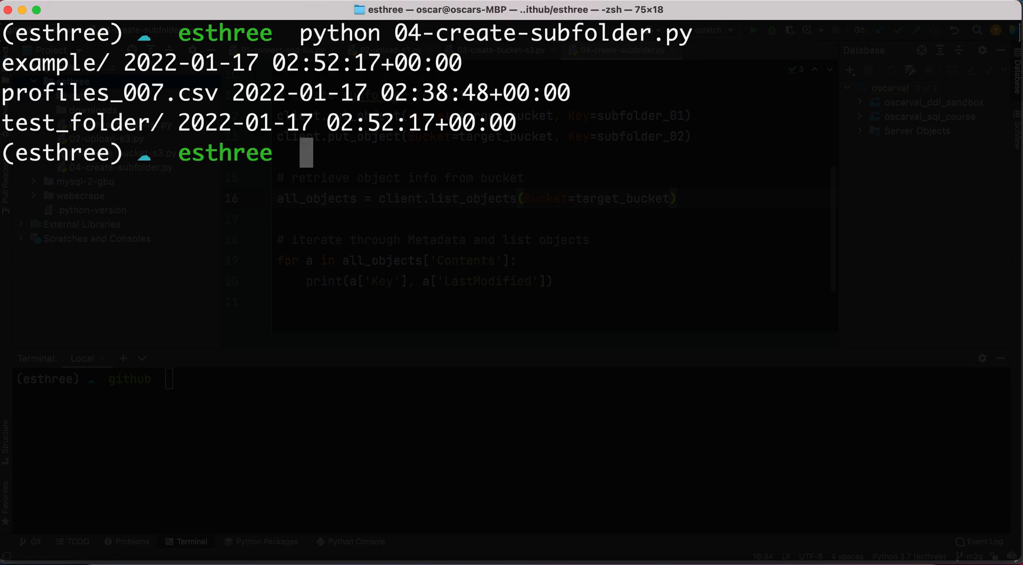
mouse_move(357, 181)
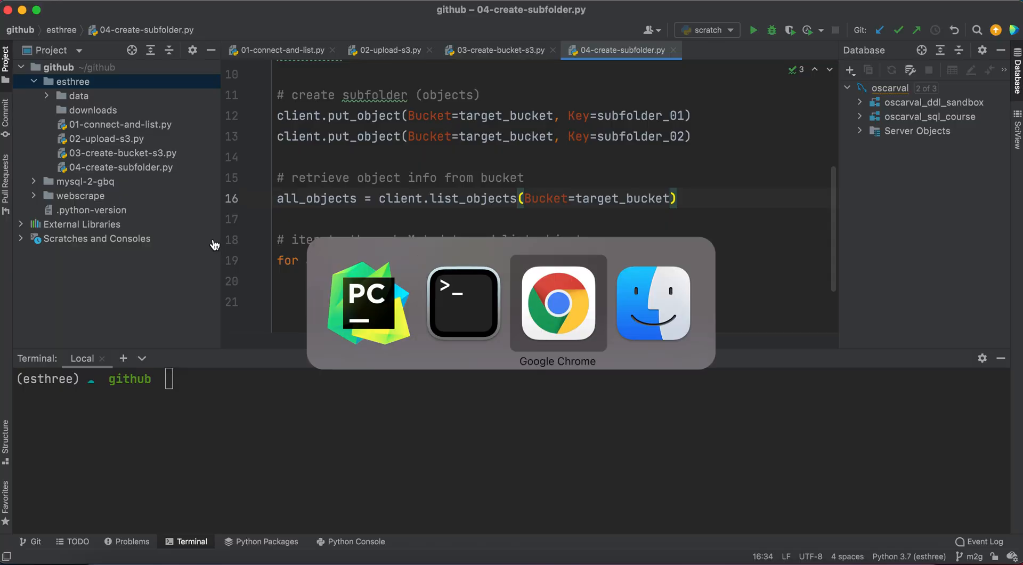
Refresh s3-osk-bucket-3000's Objects list in Chrome to show example/ and test_folder/.
click(557, 302)
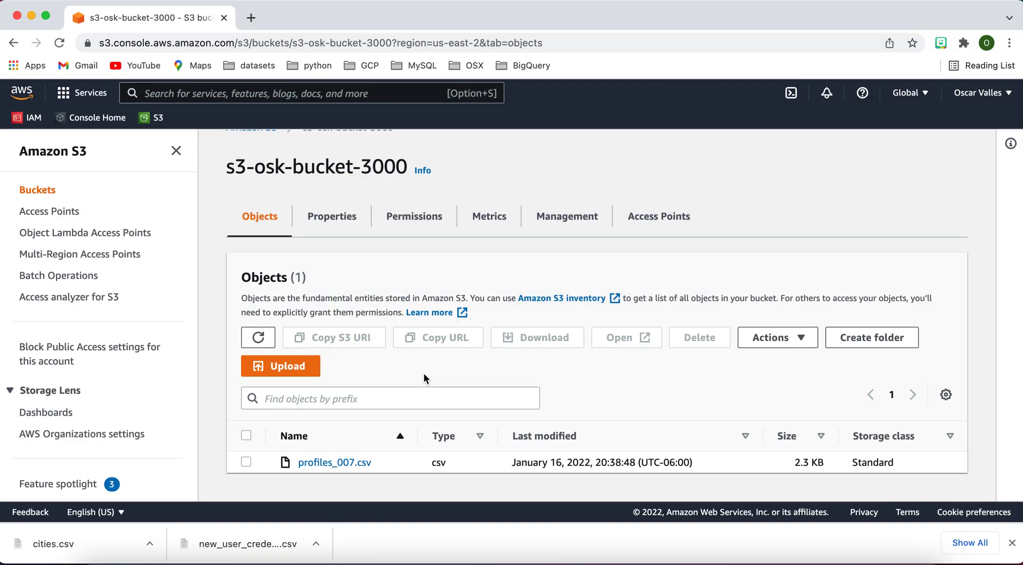
mouse_move(365, 159)
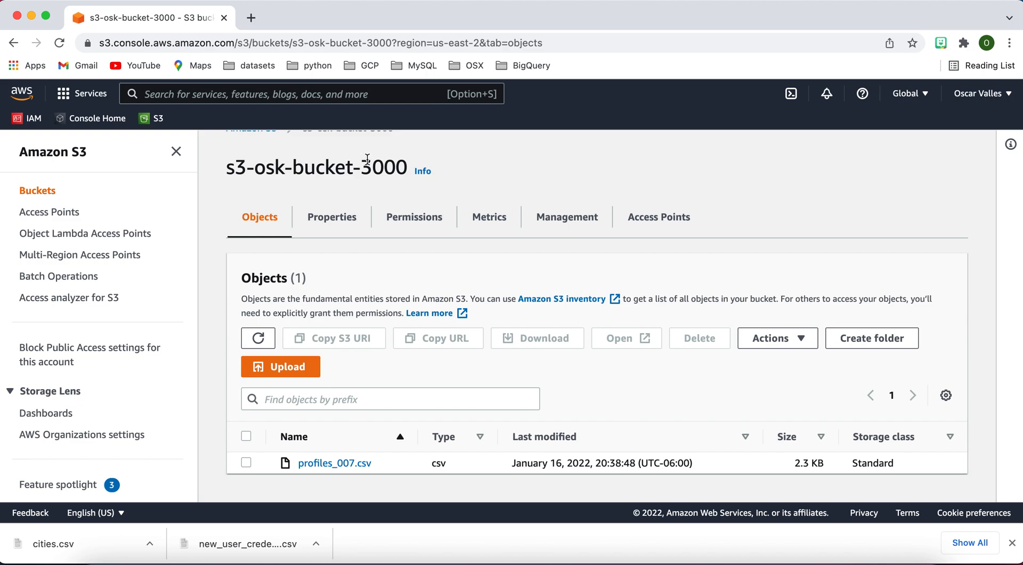
click(258, 337)
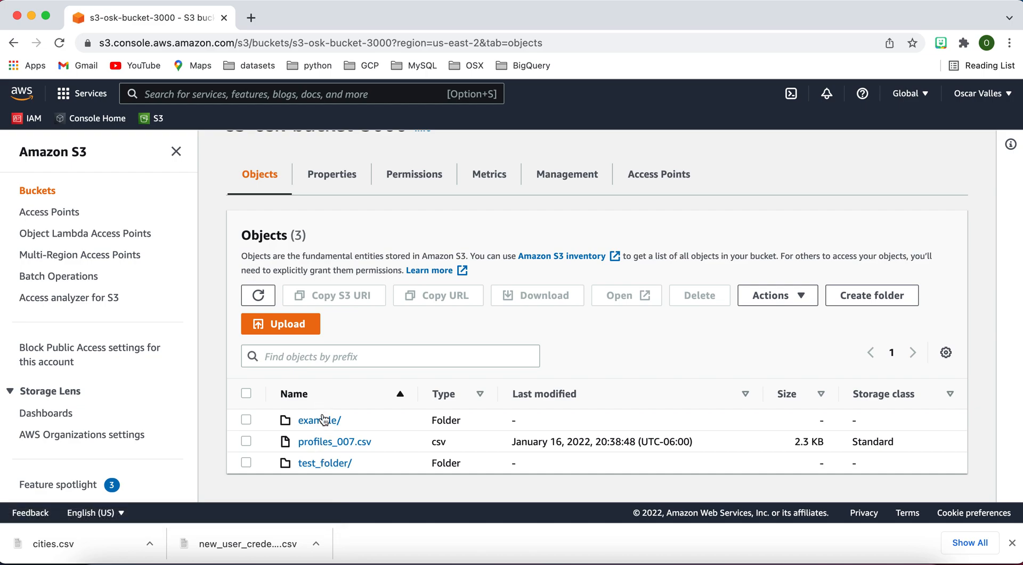
mouse_move(362, 428)
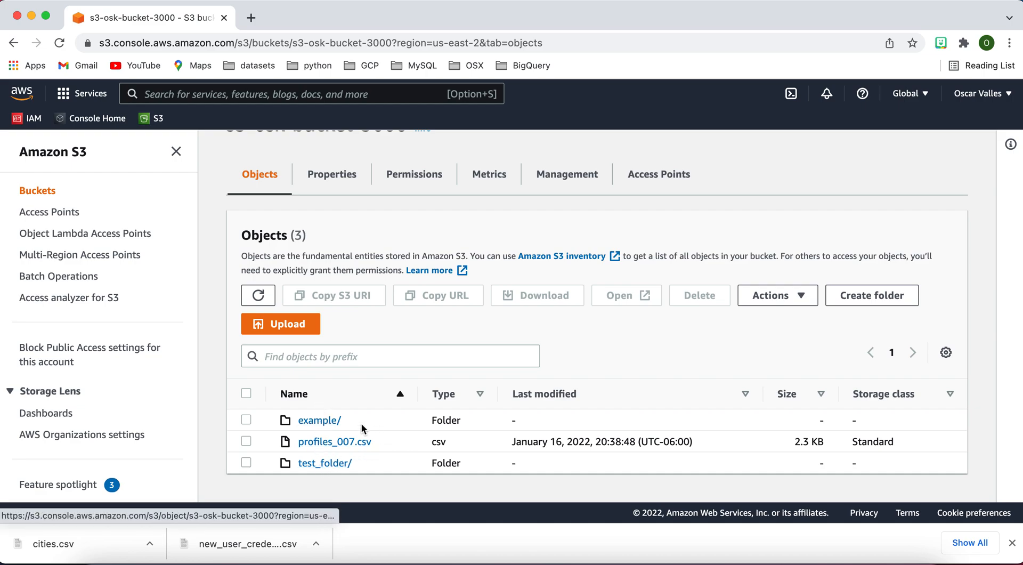
mouse_move(409, 446)
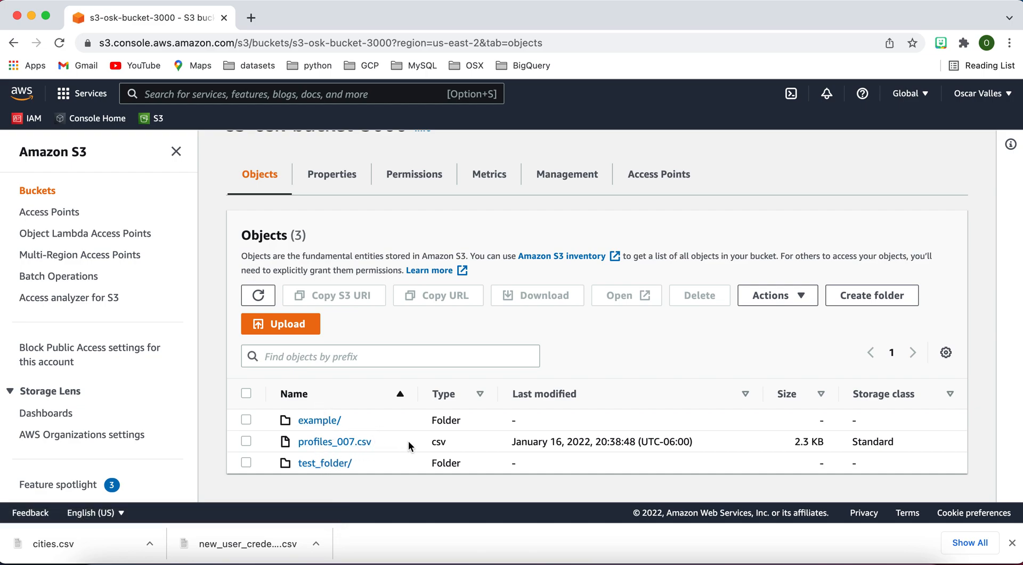